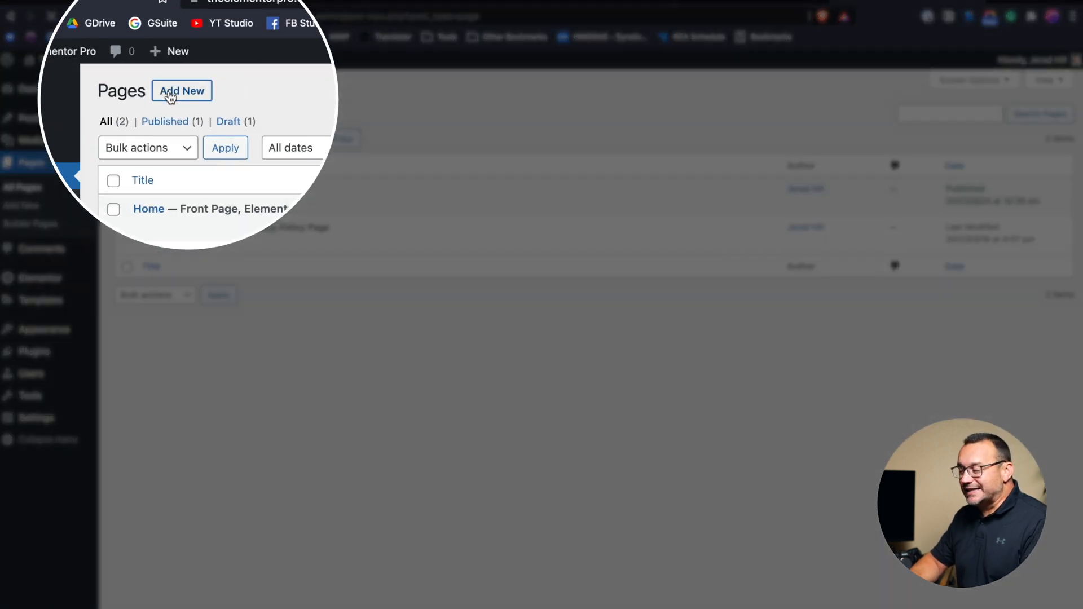
Create a new blank page, dismiss the welcome guide, and title it 'Subscribe'
click(182, 91)
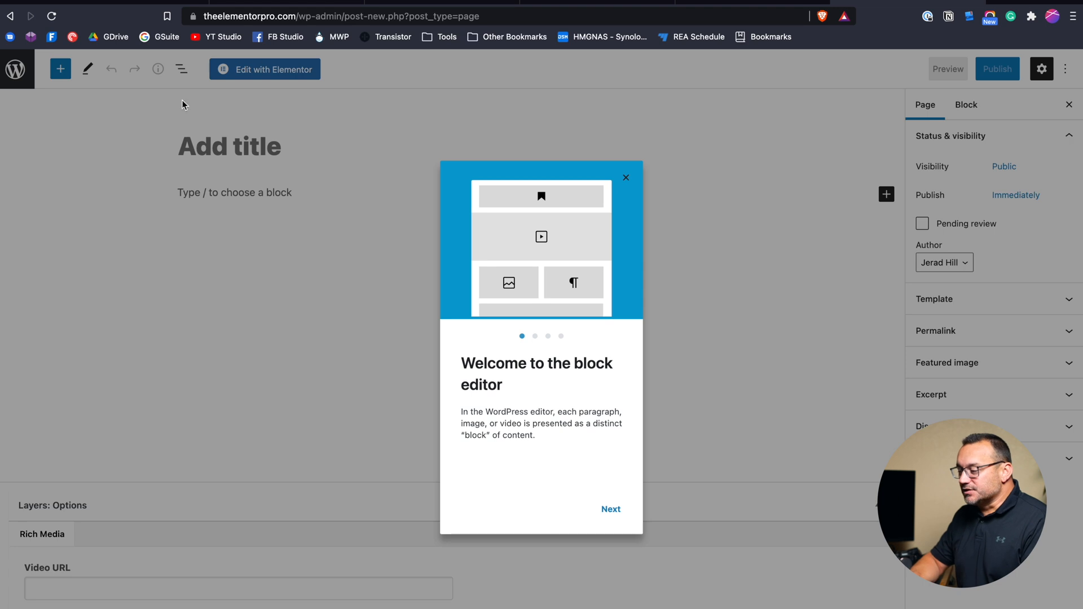
click(626, 178)
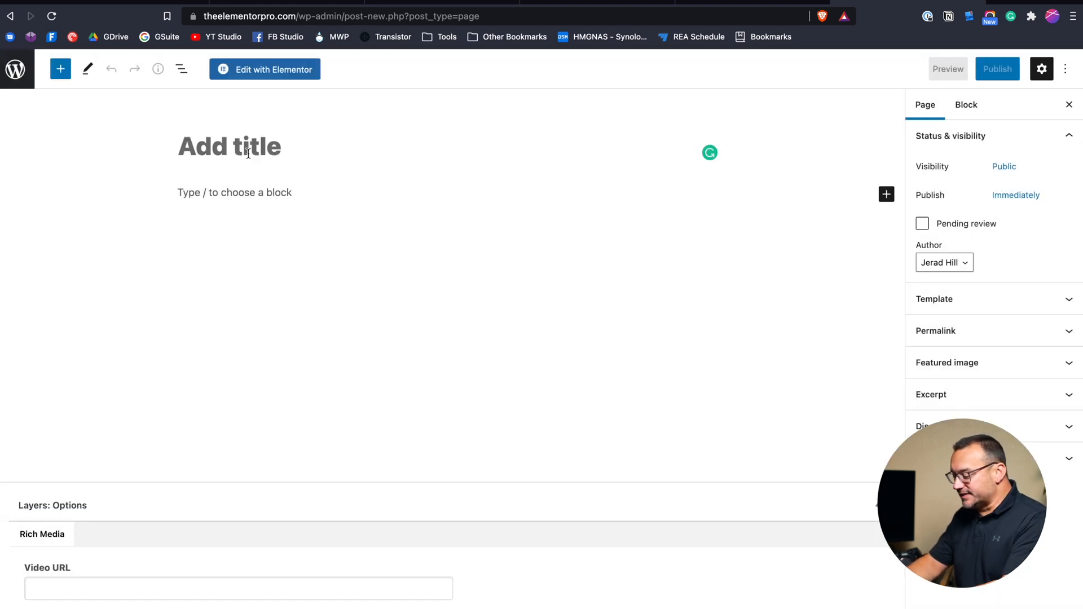
text(Subwe)
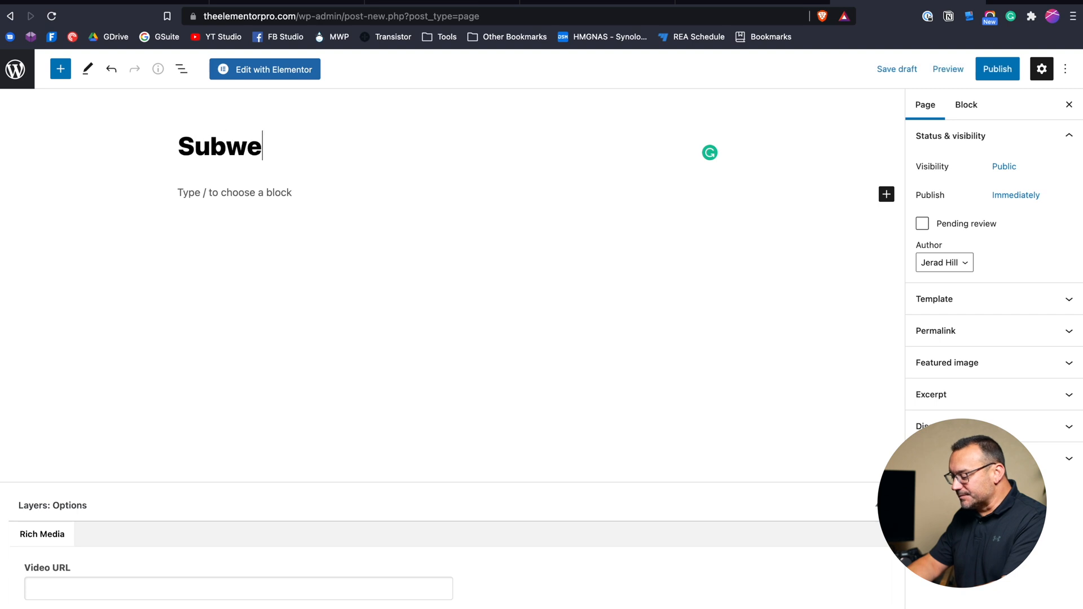
key(Backspace)
text(scrib)
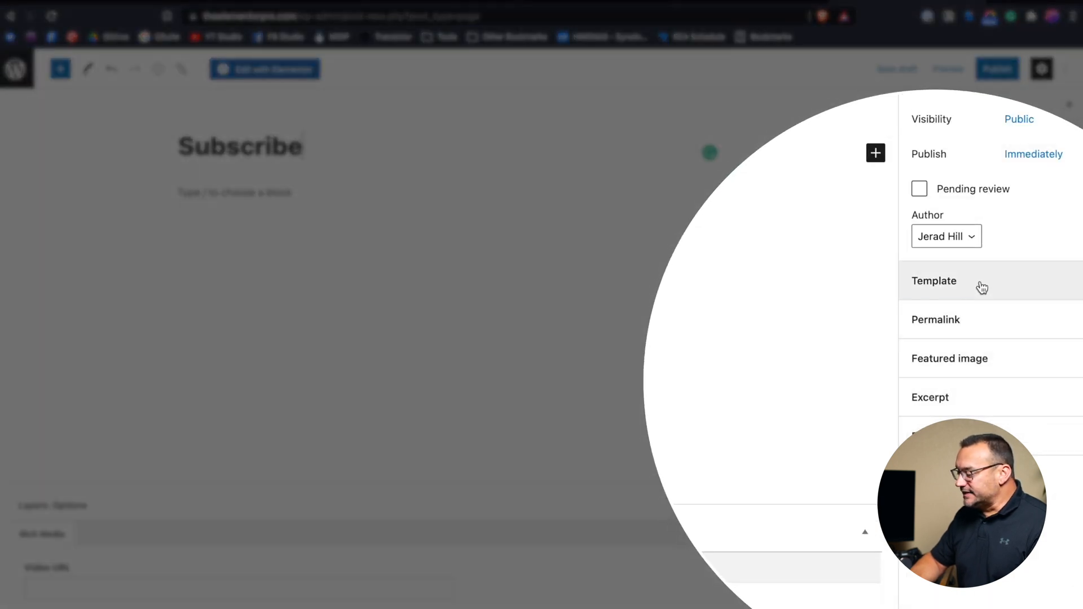
Choose Elementor Canvas from the page template dropdown
click(933, 281)
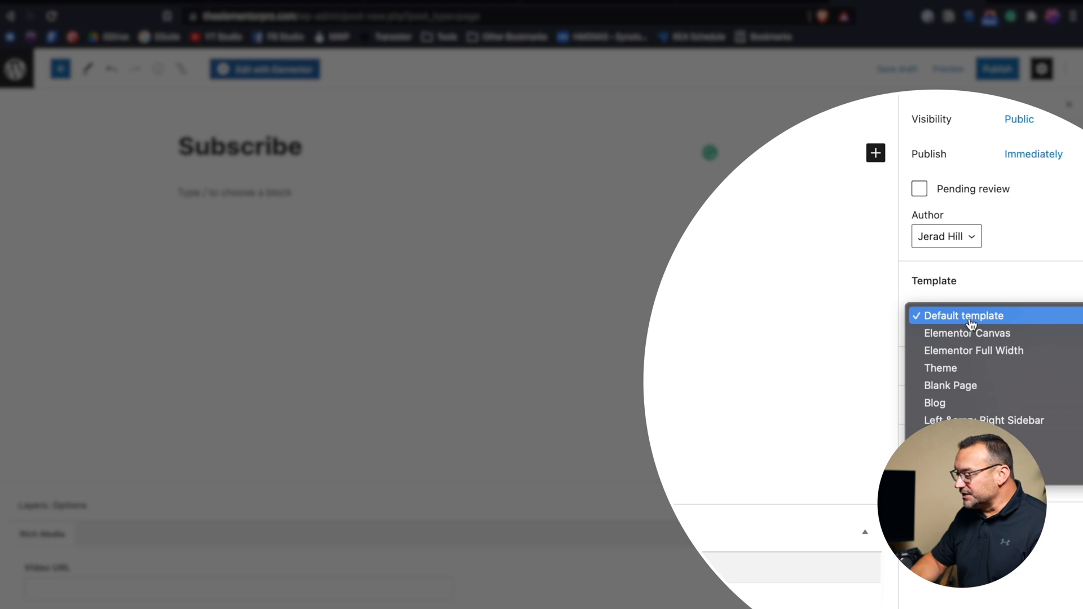
mouse_move(989, 351)
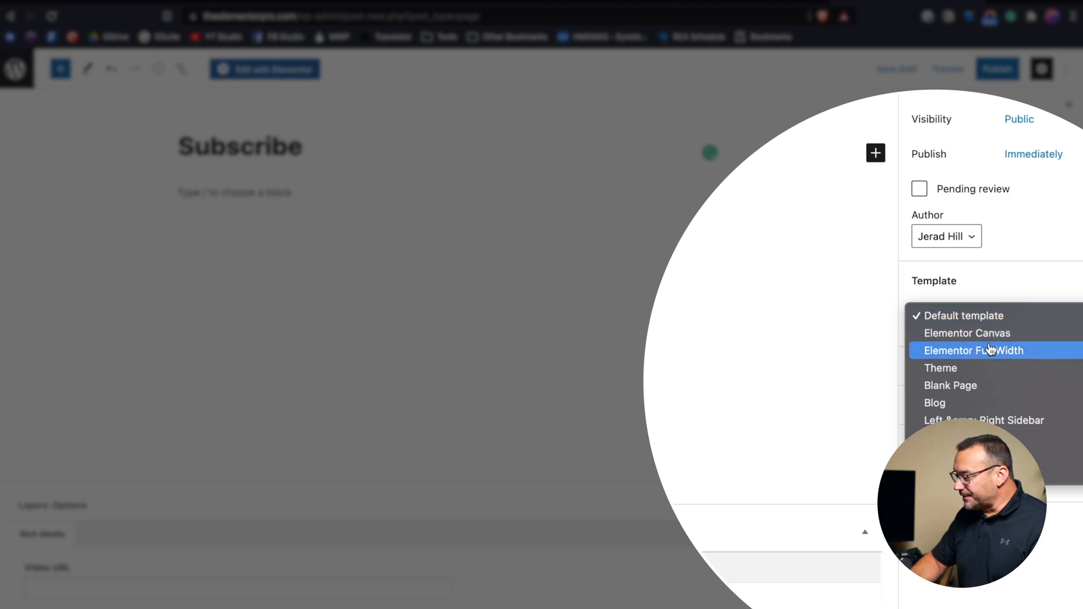
mouse_move(990, 385)
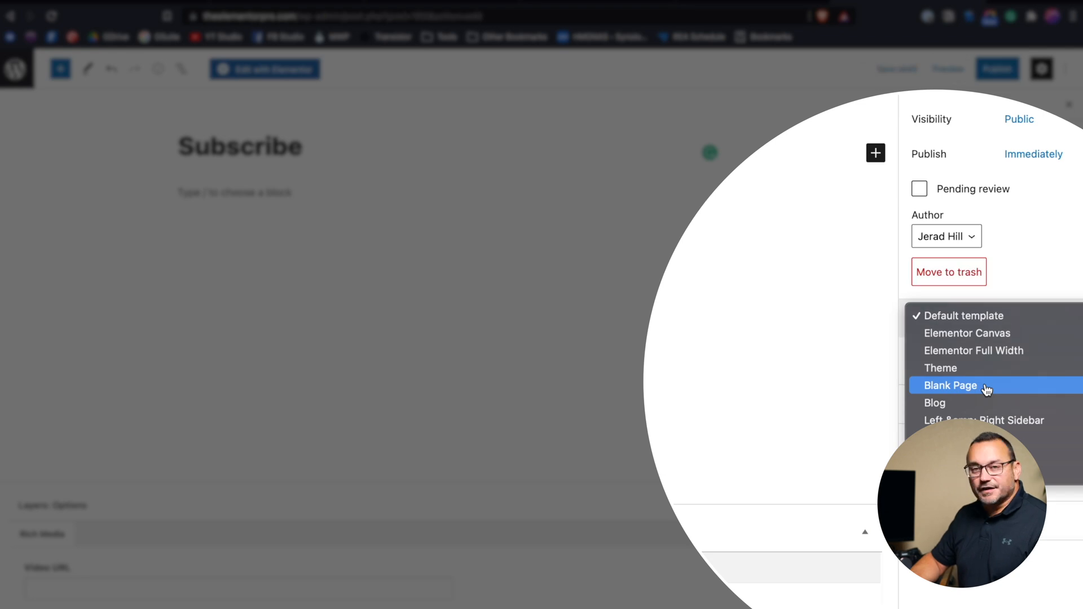
mouse_move(988, 333)
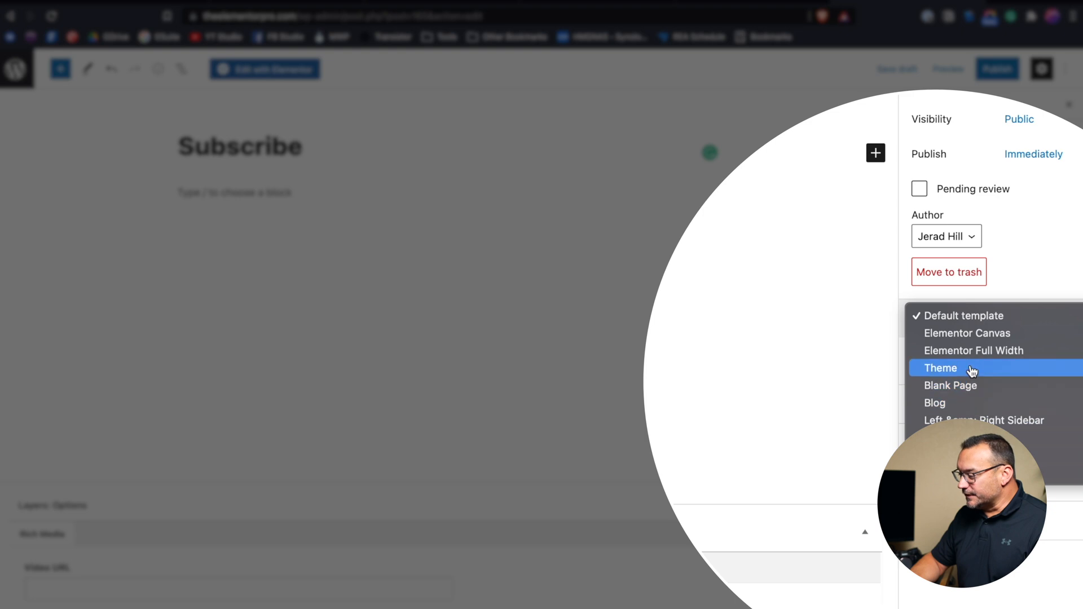
mouse_move(969, 385)
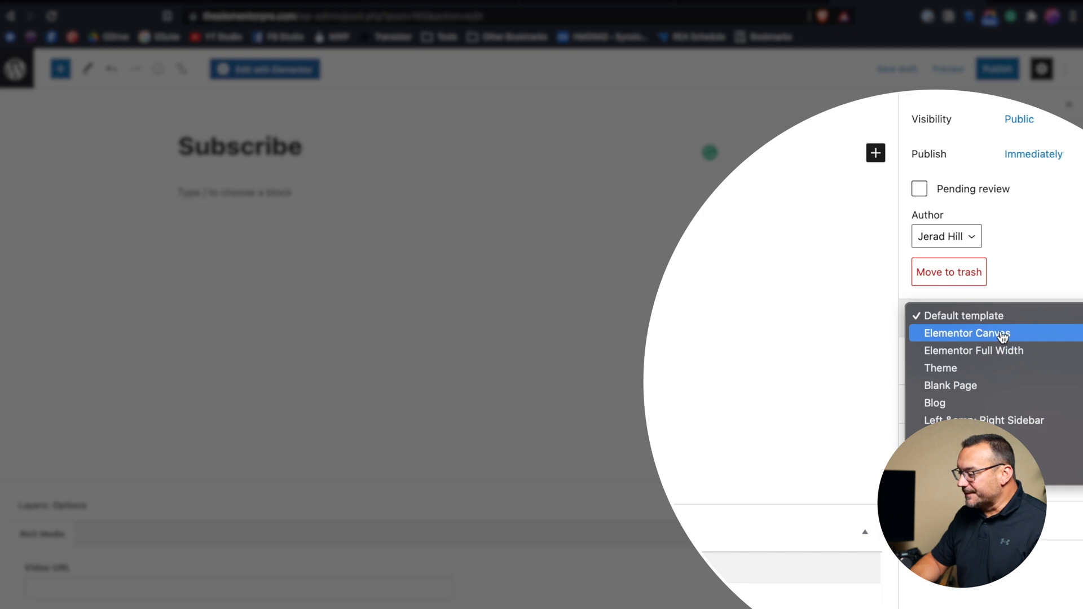
mouse_move(991, 360)
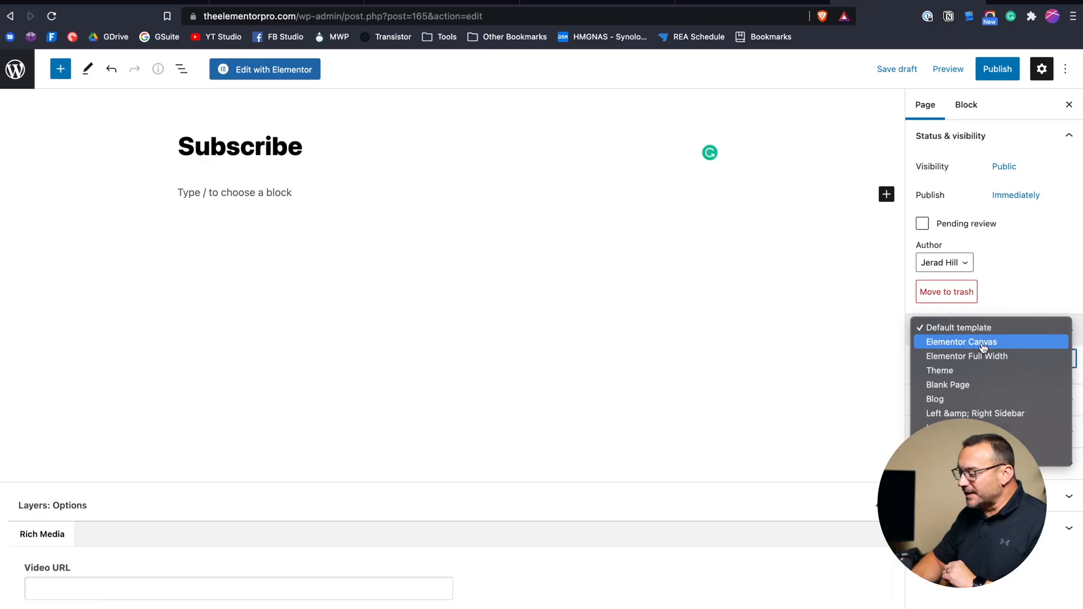
click(962, 342)
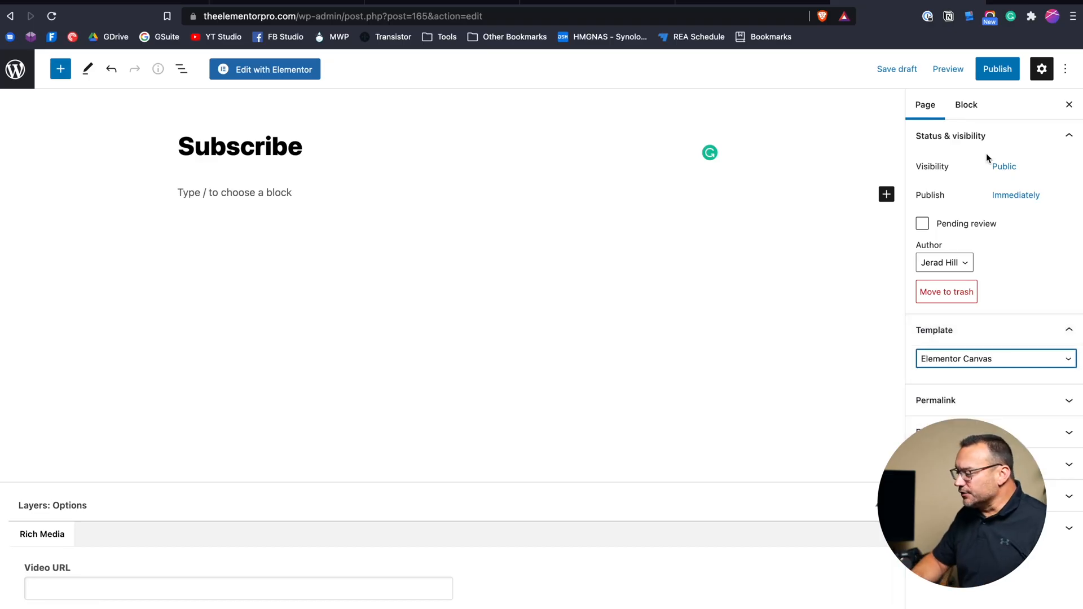
Publish the page, retitle it 'Subscribe Landing Page', save the update, and view the permalink slug
click(997, 69)
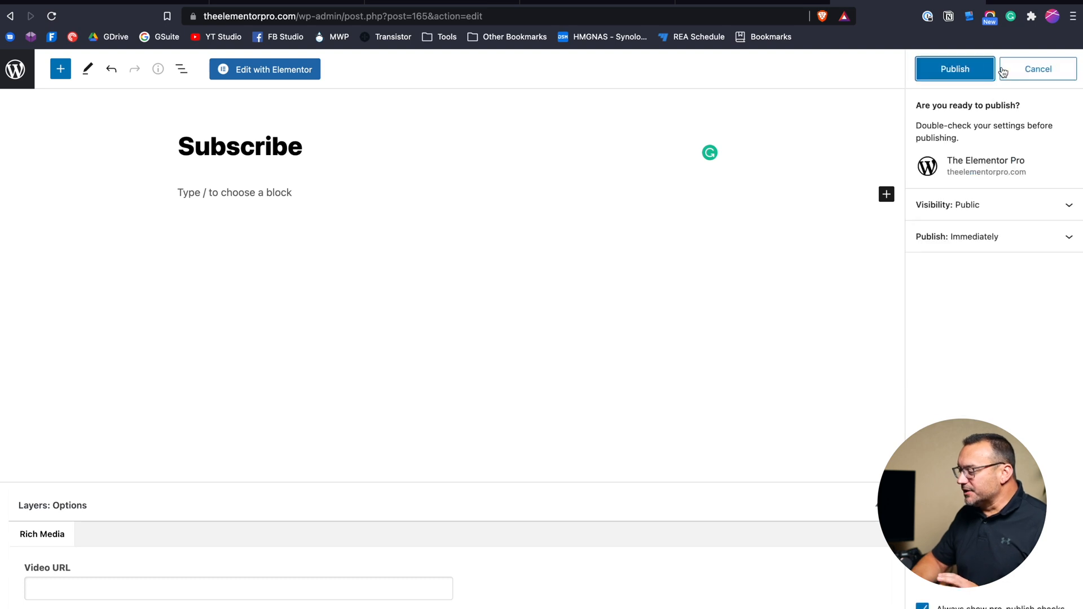
click(954, 68)
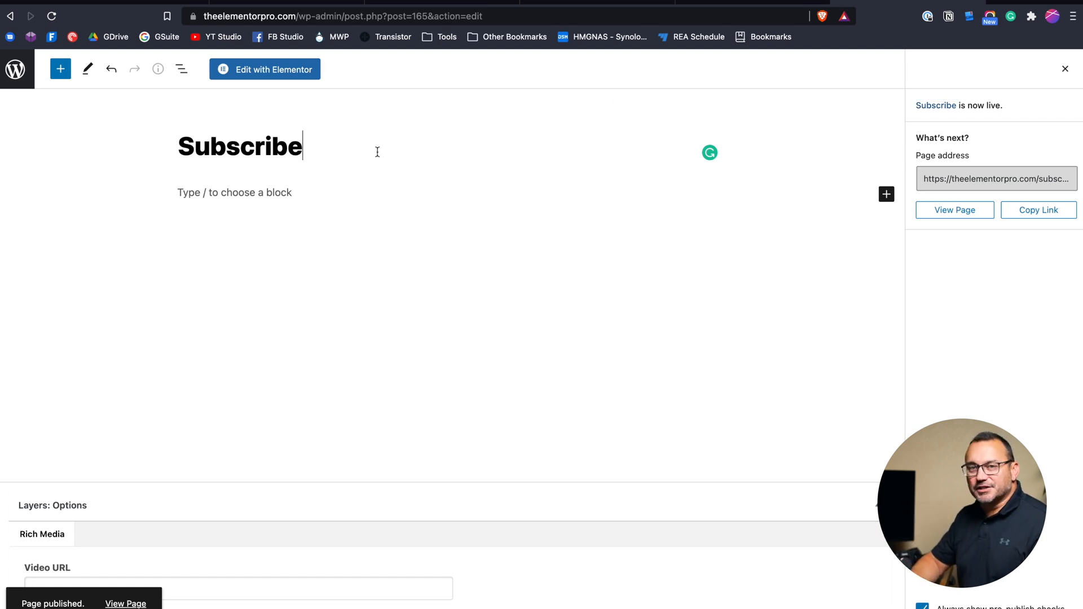
text(Landing Page)
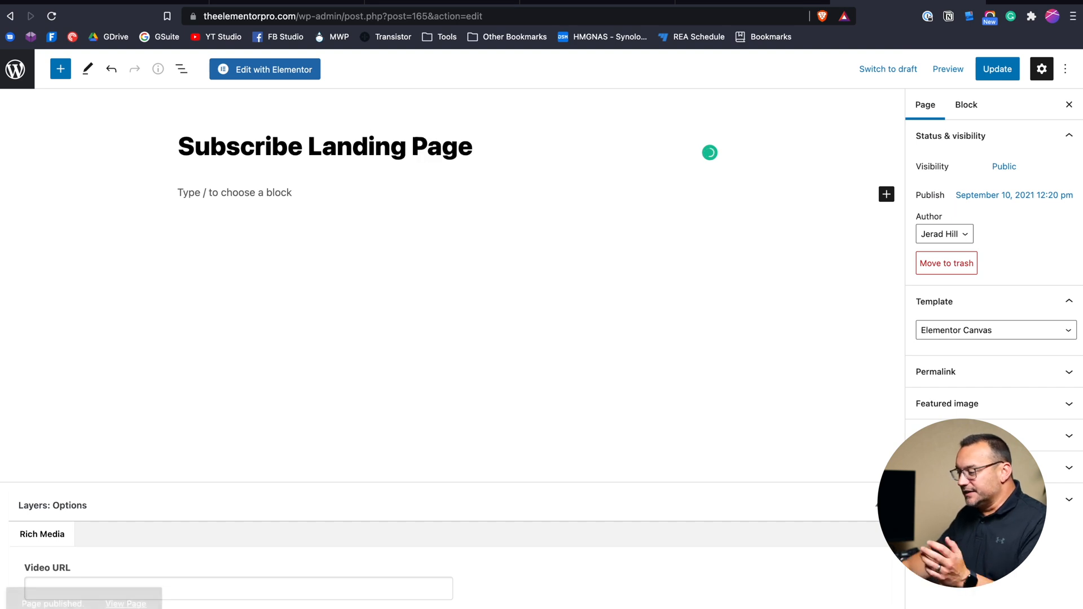
click(997, 69)
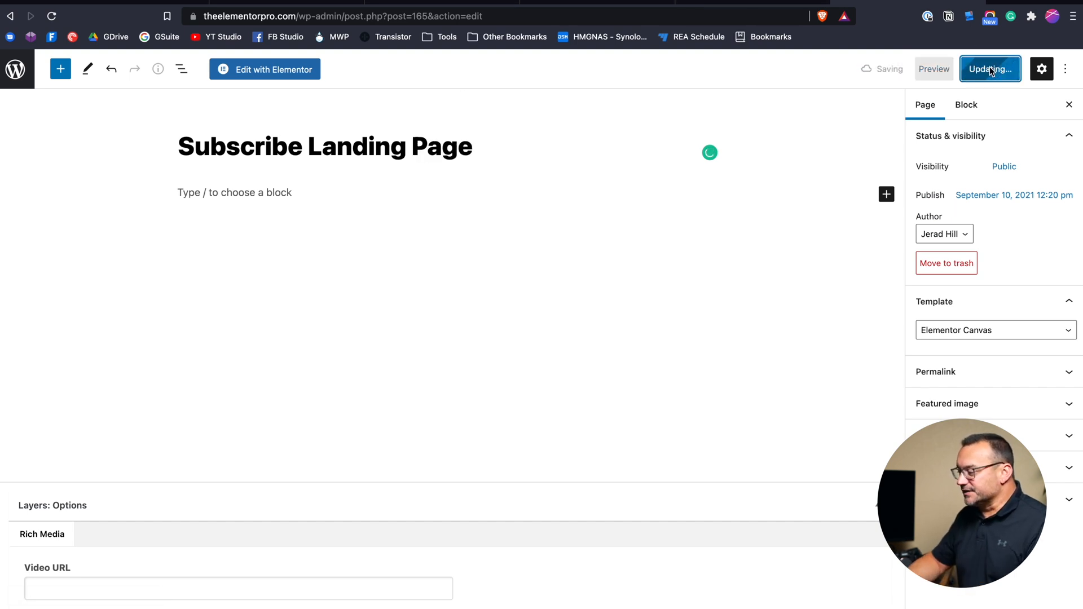
click(990, 68)
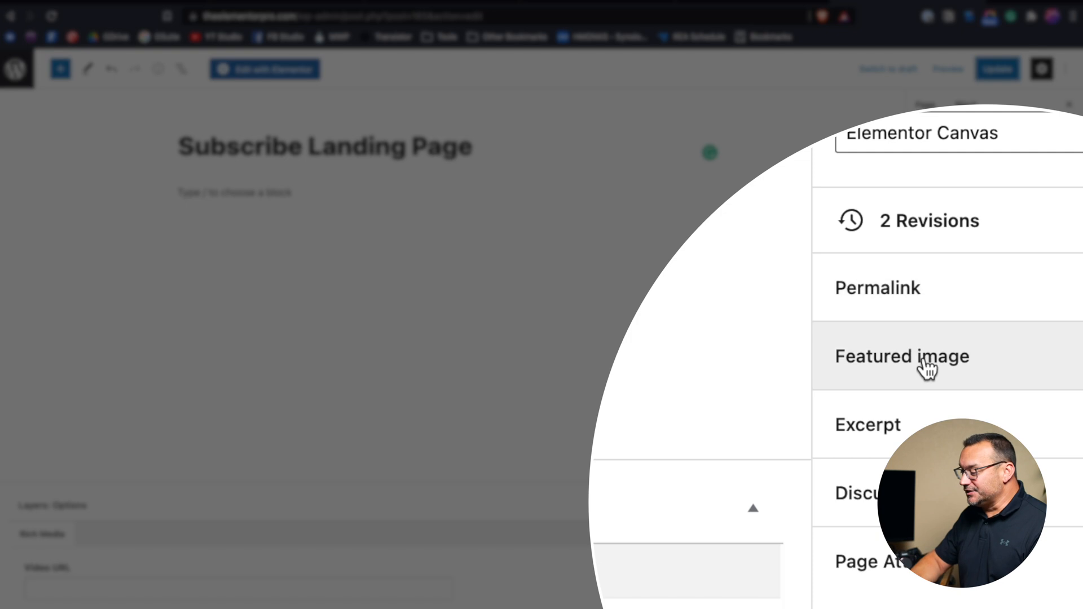
click(877, 287)
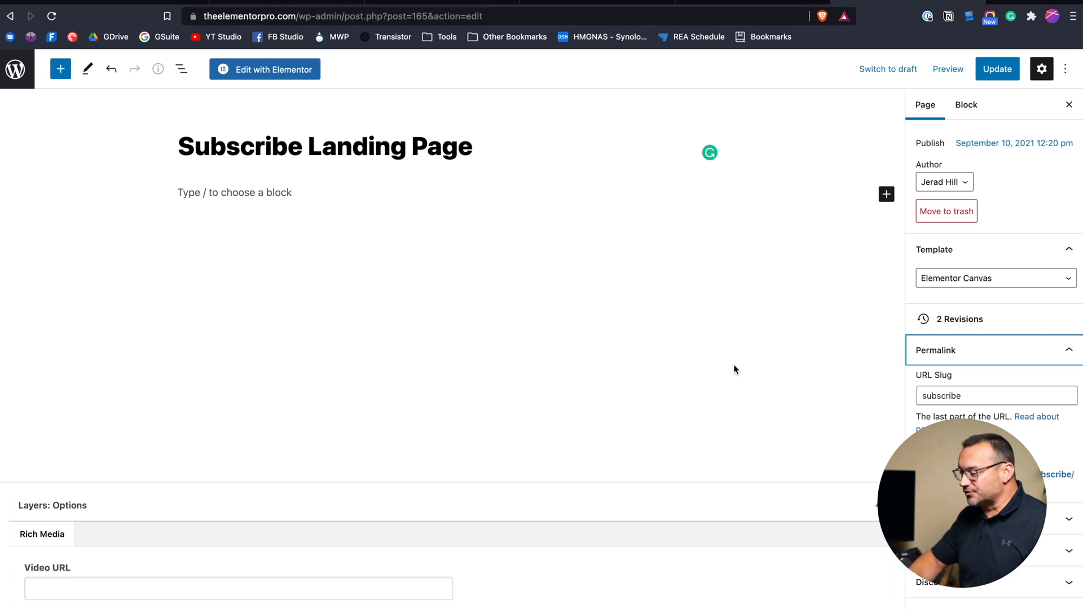
mouse_move(265, 69)
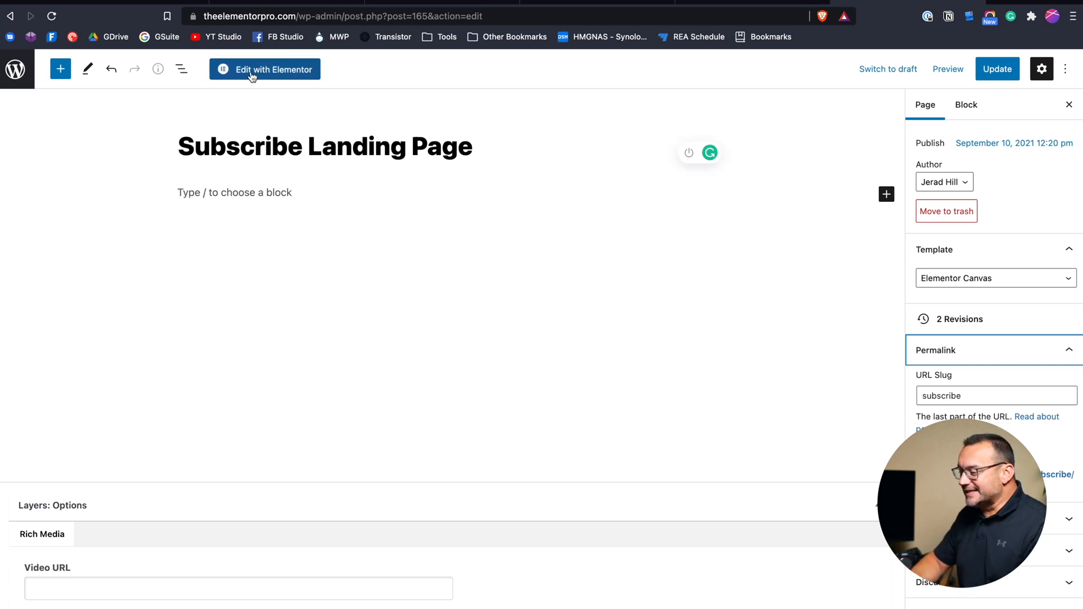
Open the page in Elementor and add a single-column section for the placeholder image
click(264, 69)
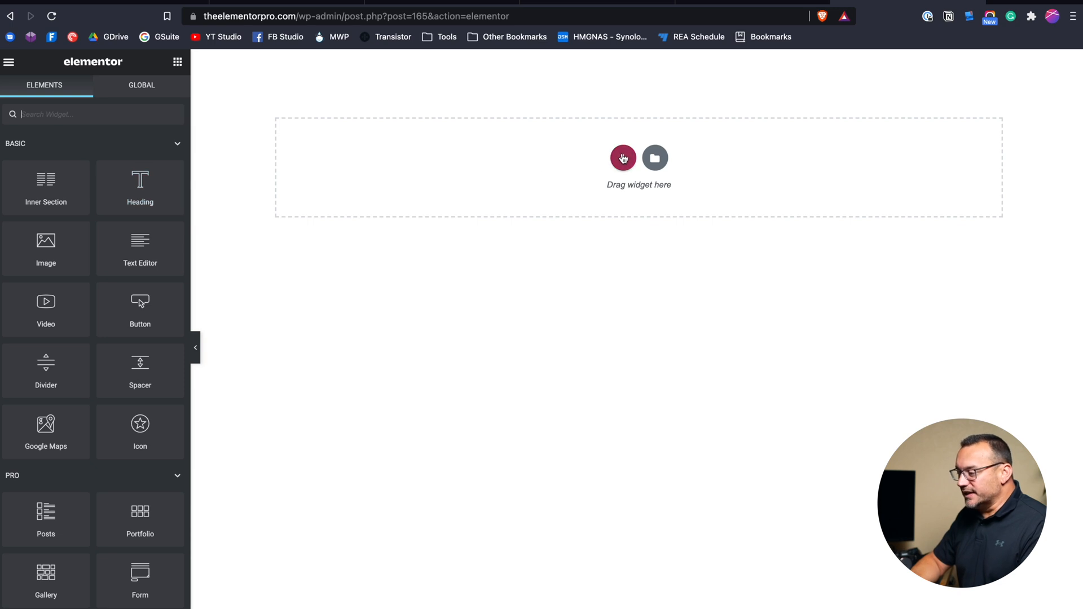
mouse_move(622, 157)
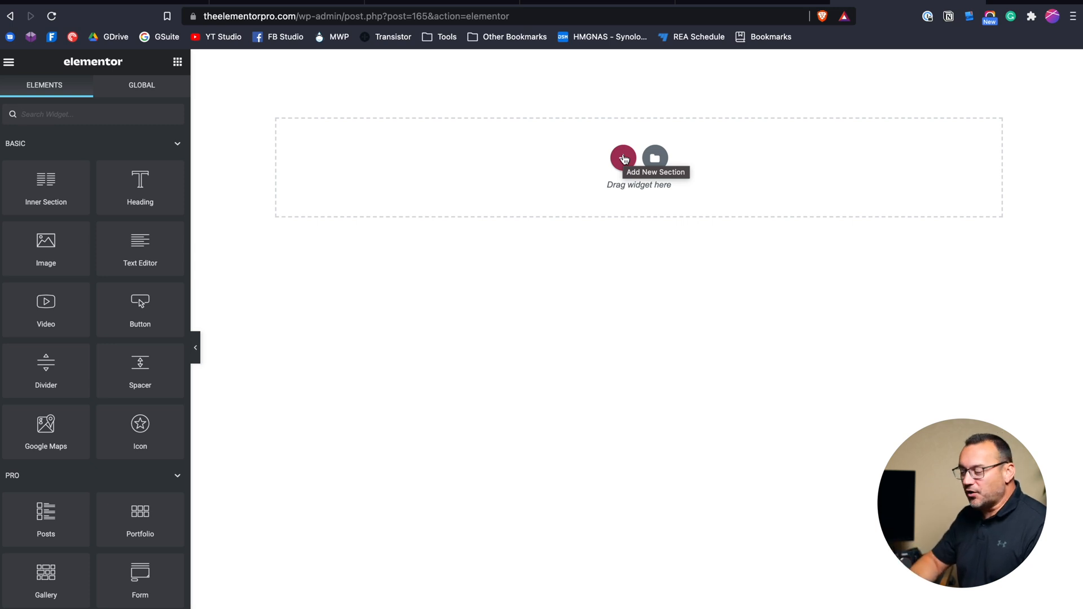
click(623, 157)
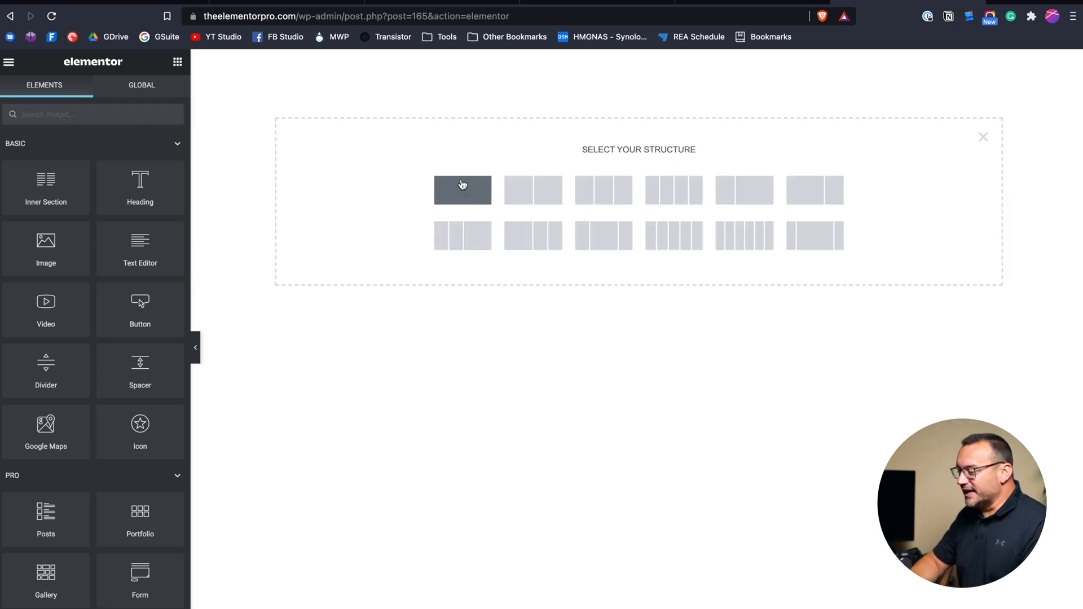
click(462, 190)
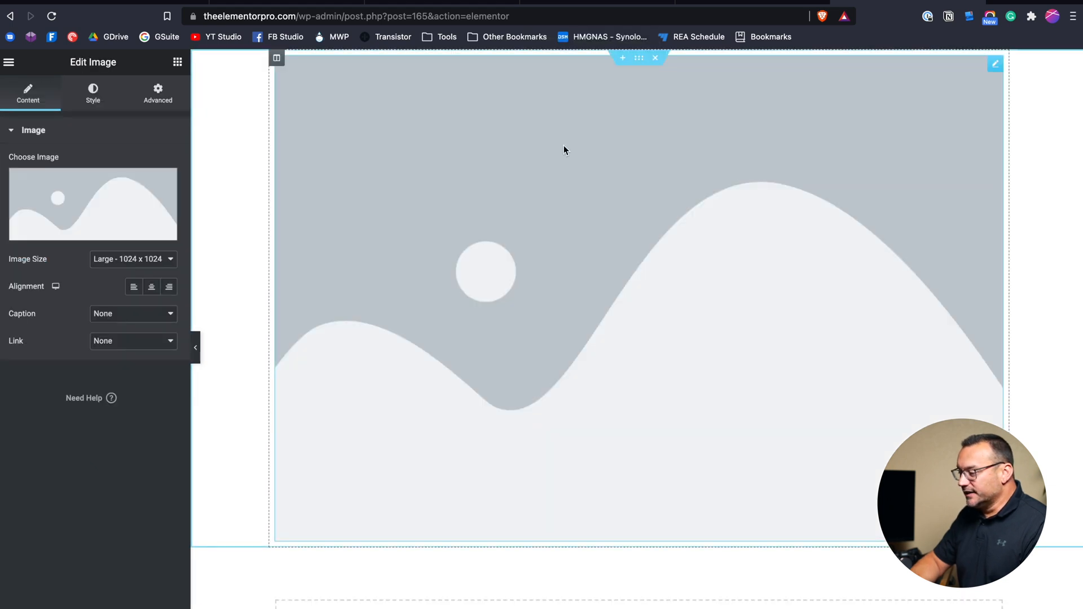
Upload the ep-logo-trans.png logo, edit its title, and insert it into the Image widget
click(92, 204)
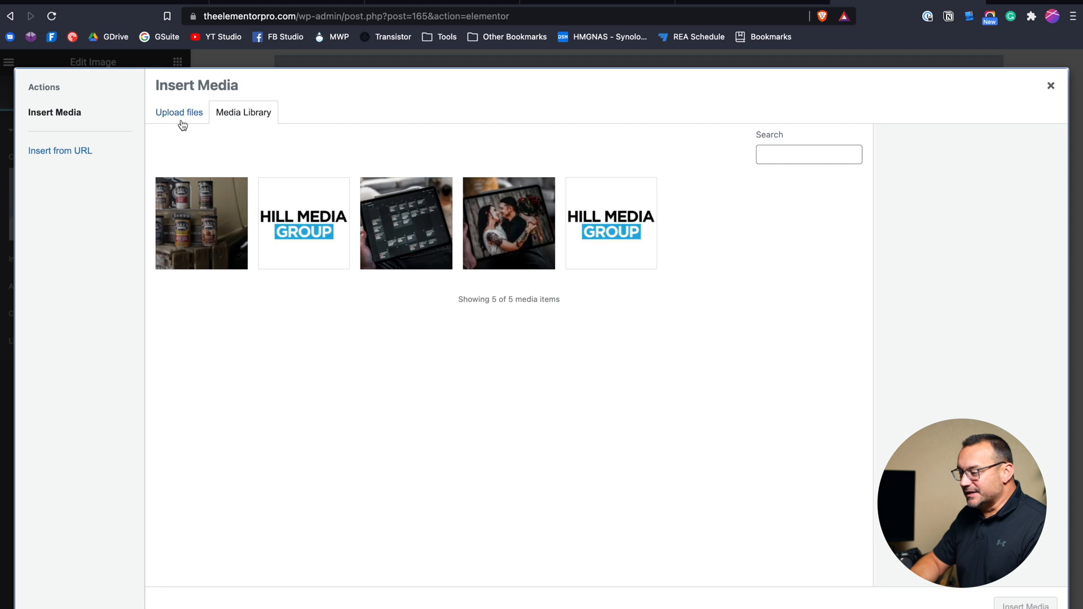
click(179, 112)
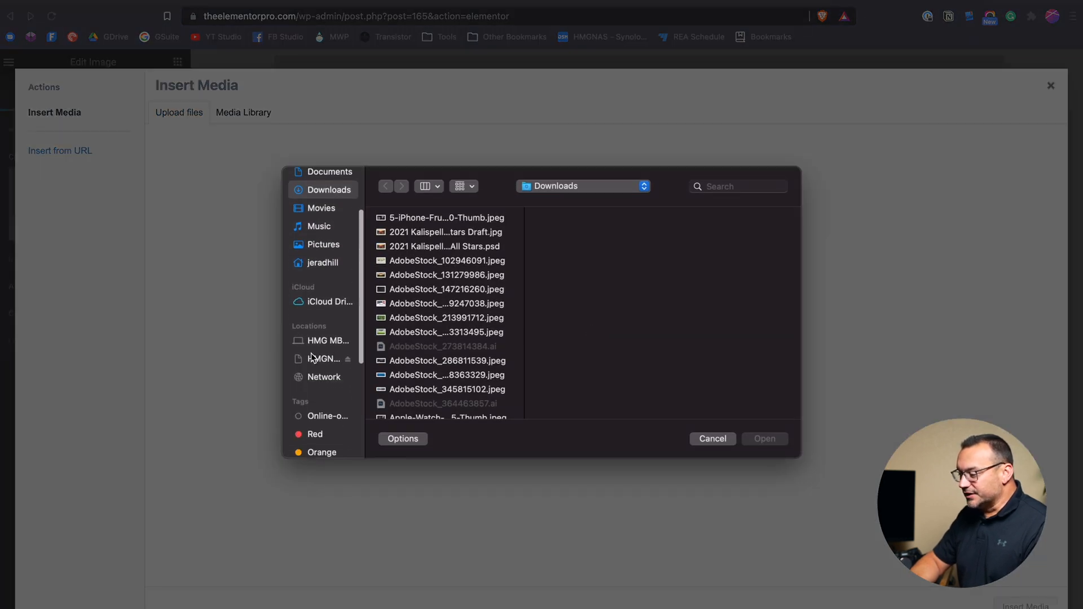
click(322, 358)
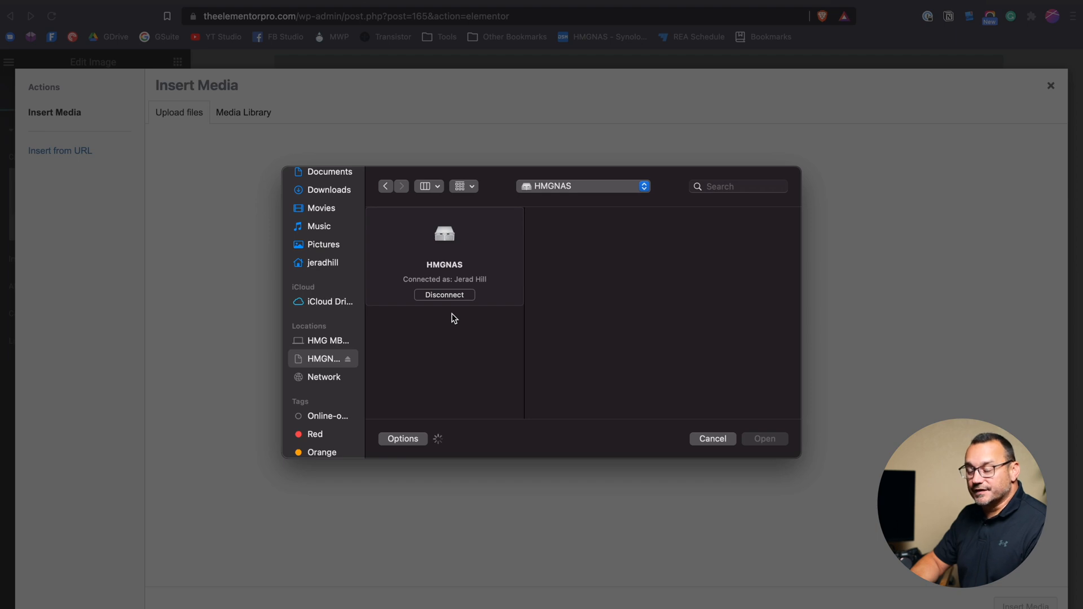
click(242, 112)
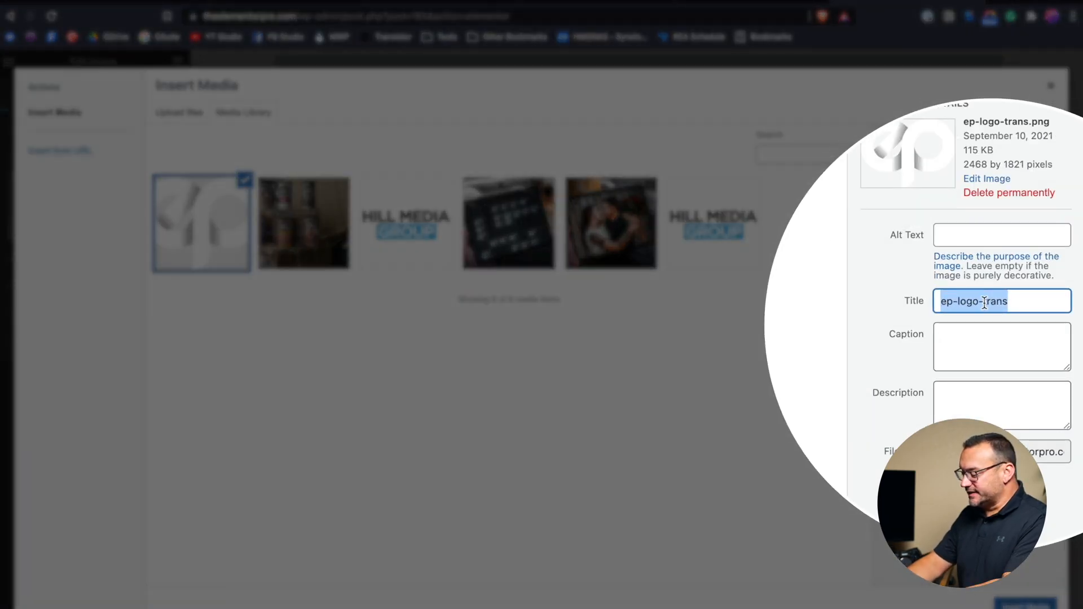
text(The Elem)
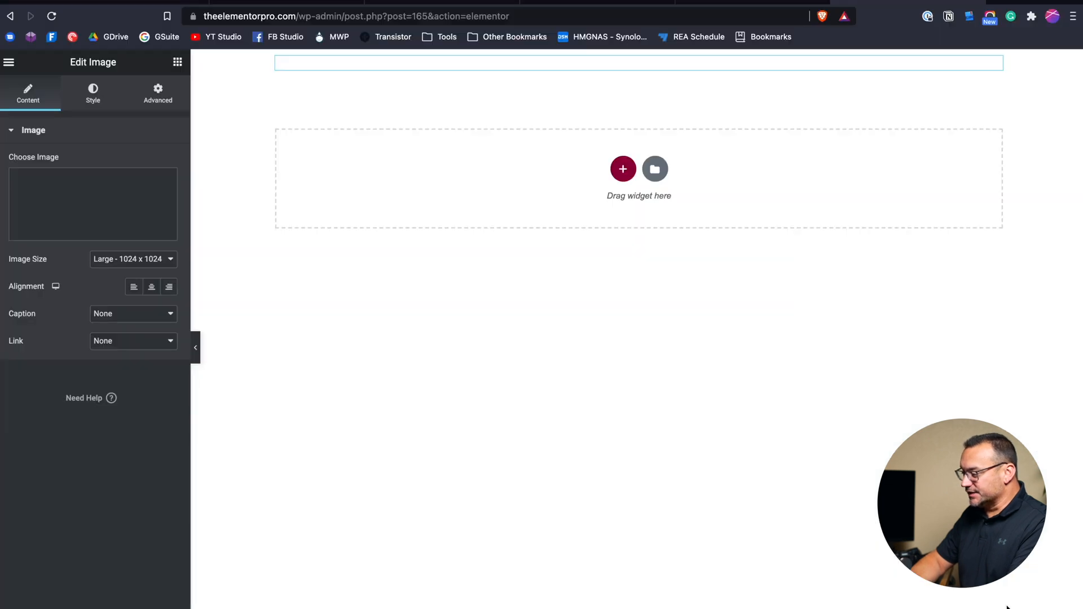
Set the logo's image size to Medium (300x300)
click(93, 203)
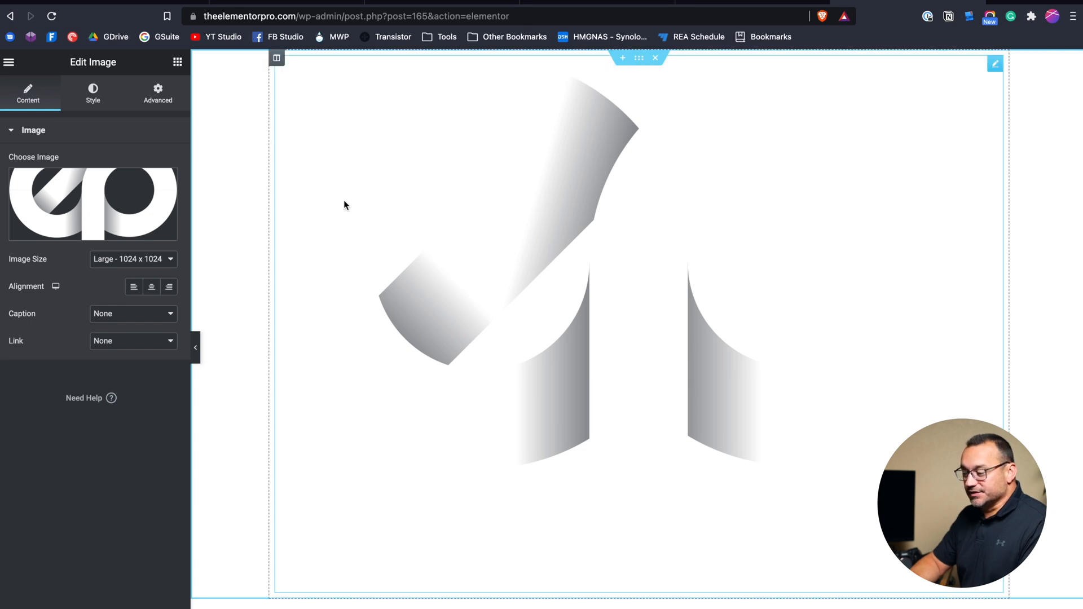
click(133, 259)
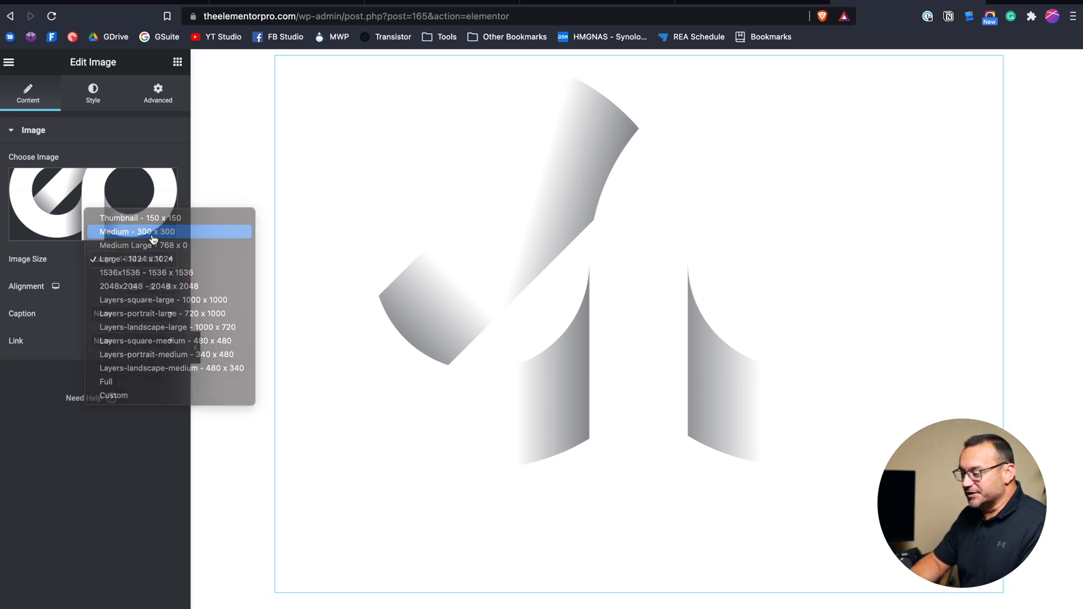
click(638, 58)
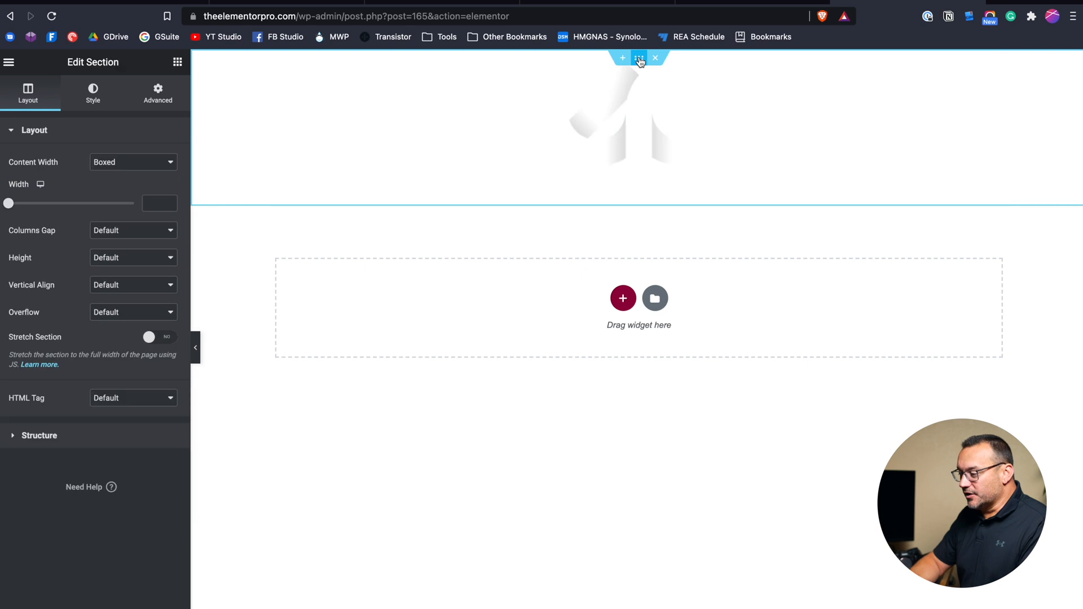
Give the logo section a classic #333333 background with 40px top and bottom padding
click(92, 93)
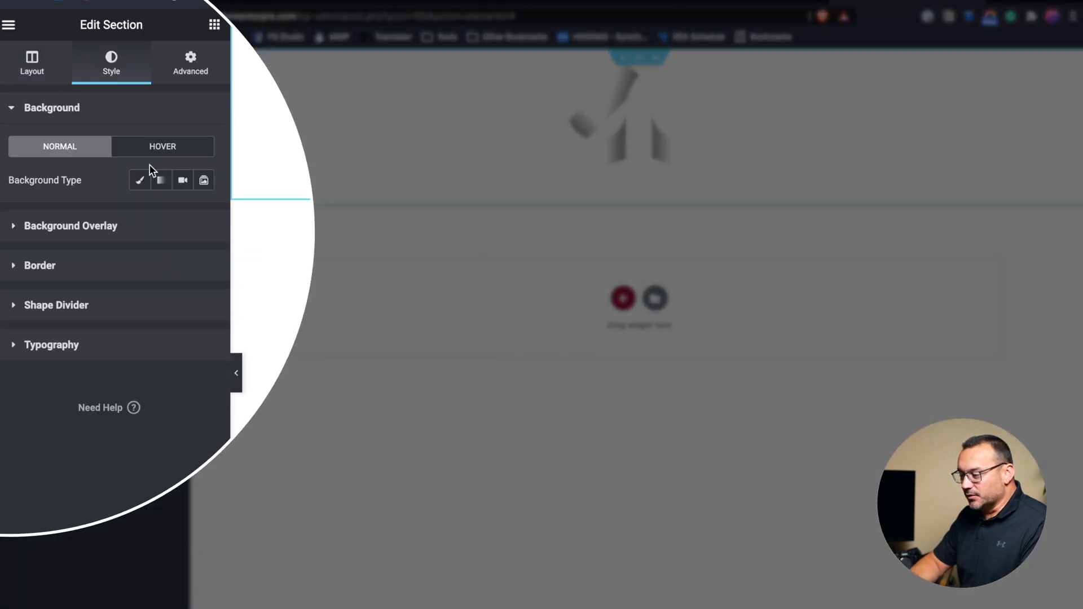
click(139, 180)
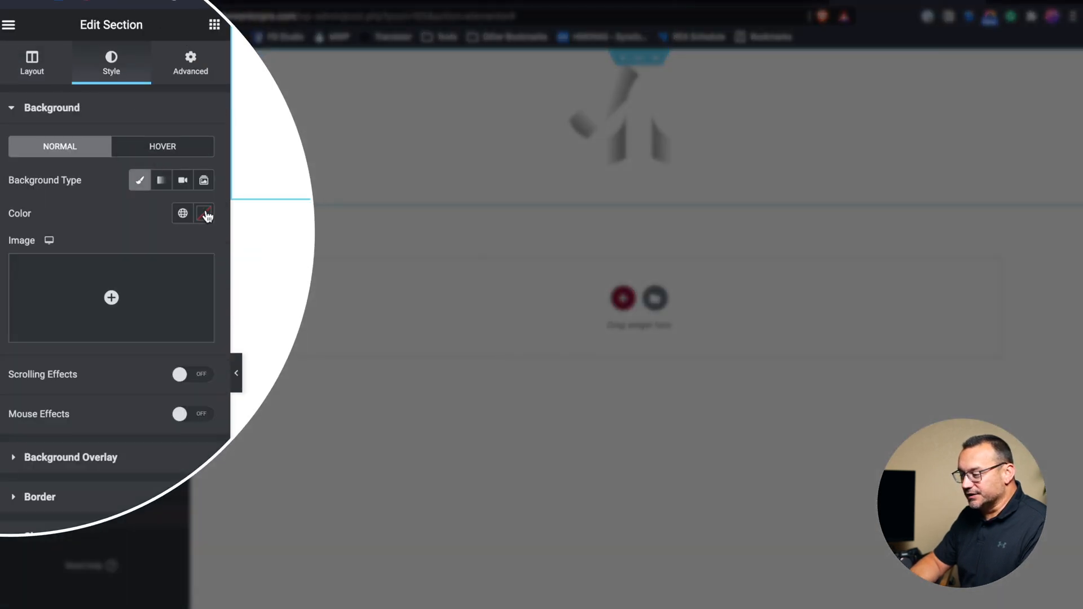
click(203, 212)
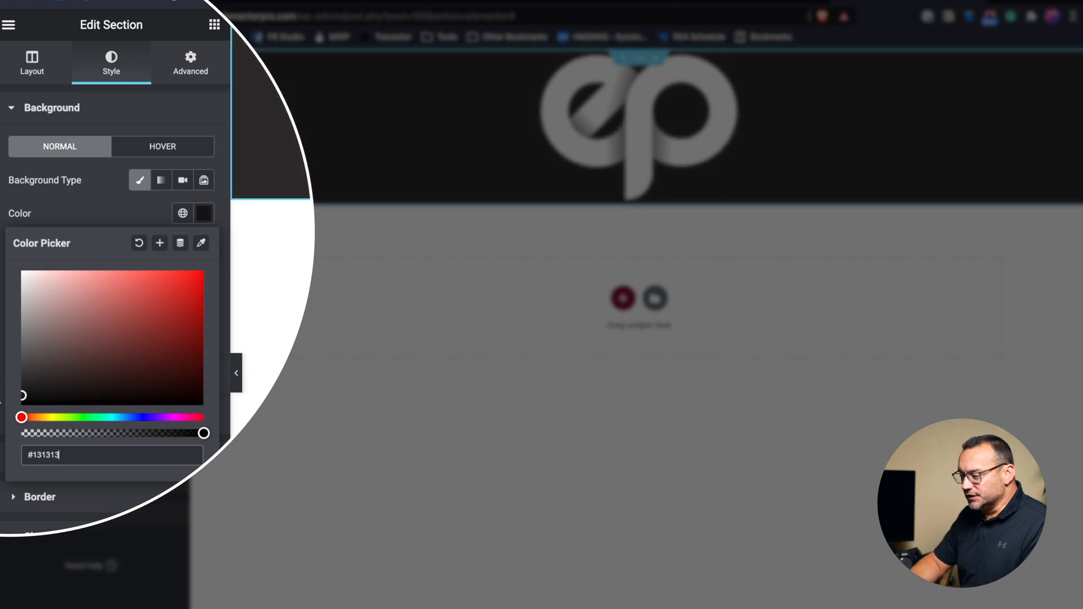
text(#333333)
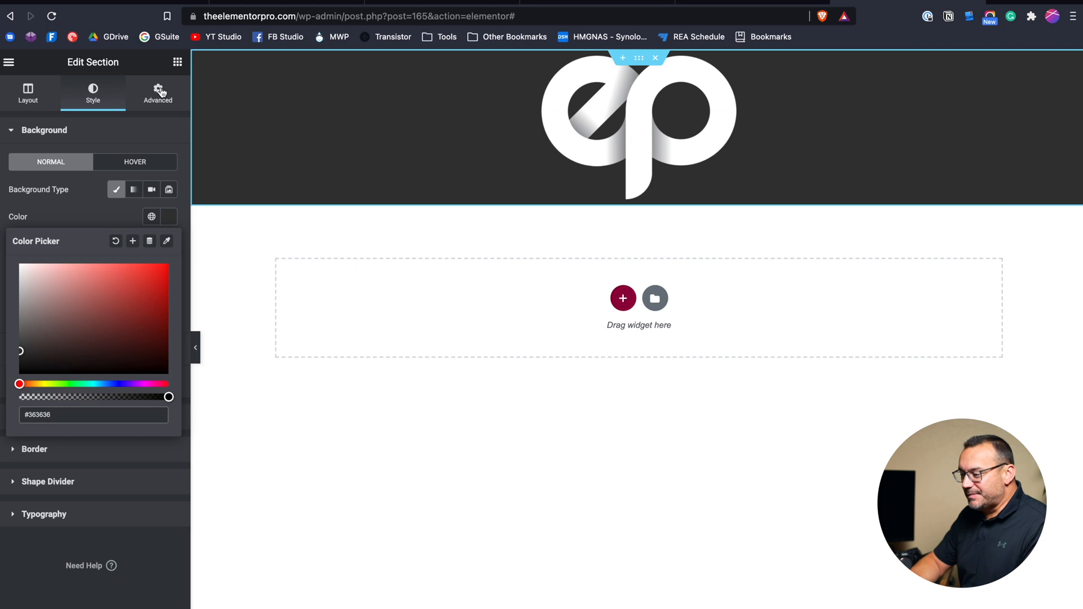
click(157, 93)
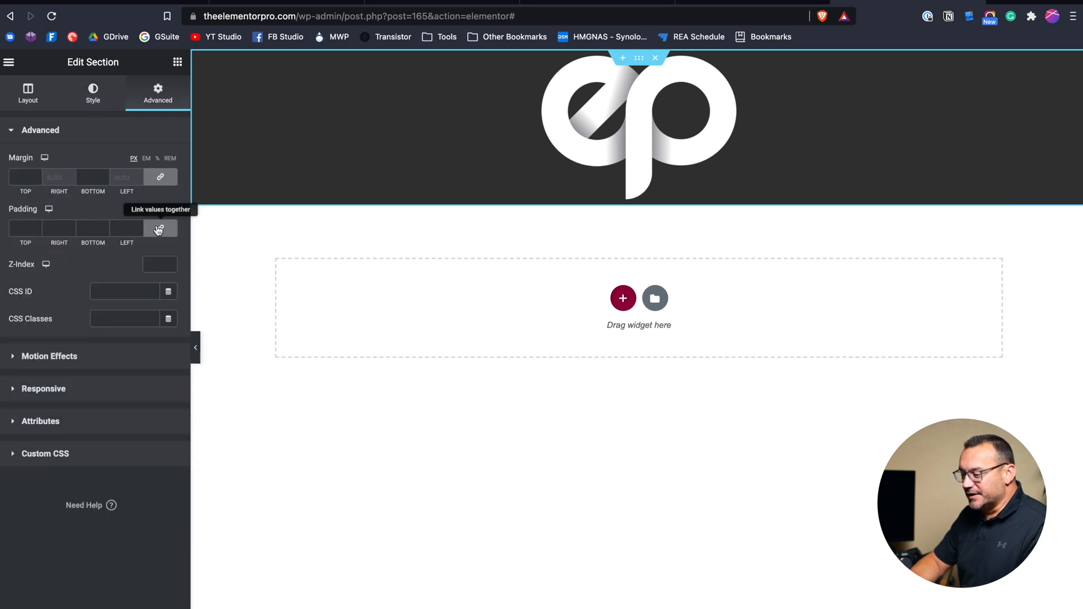
text(40)
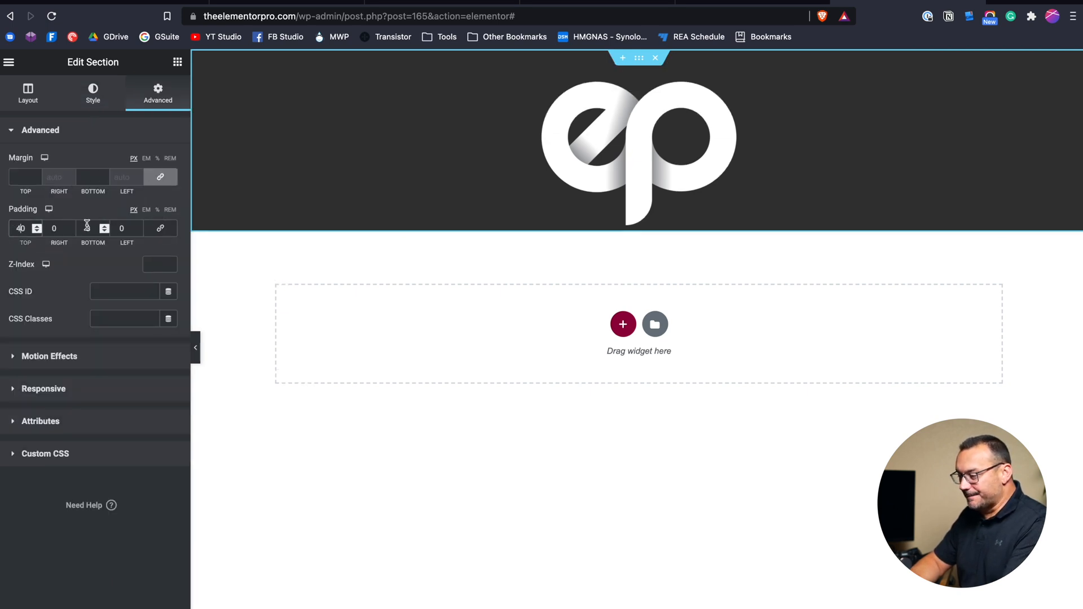
text(40)
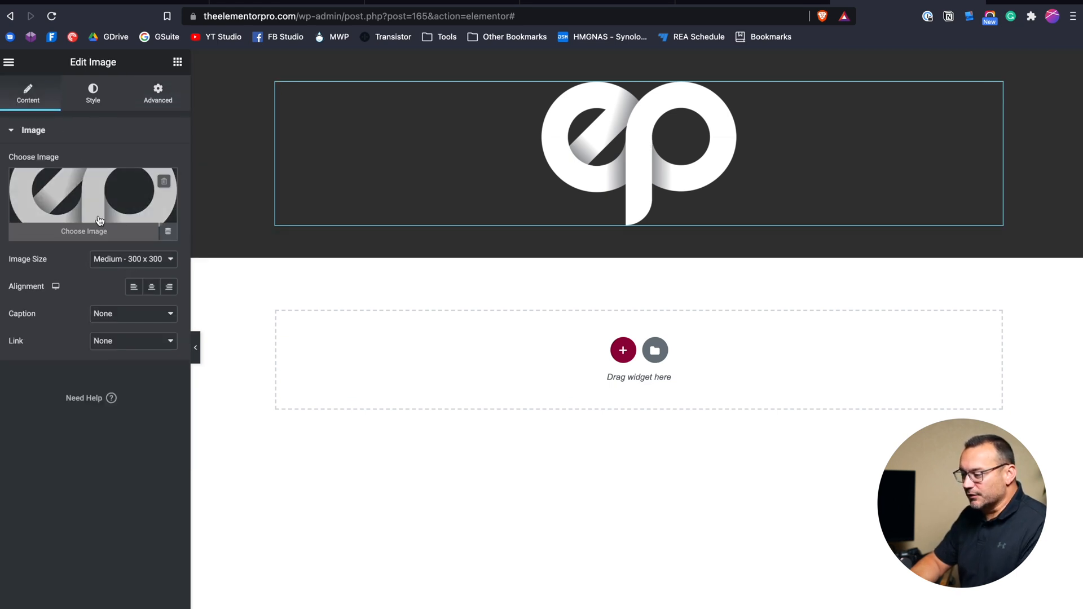
Switch the logo's width unit to px and set it to 150
click(93, 93)
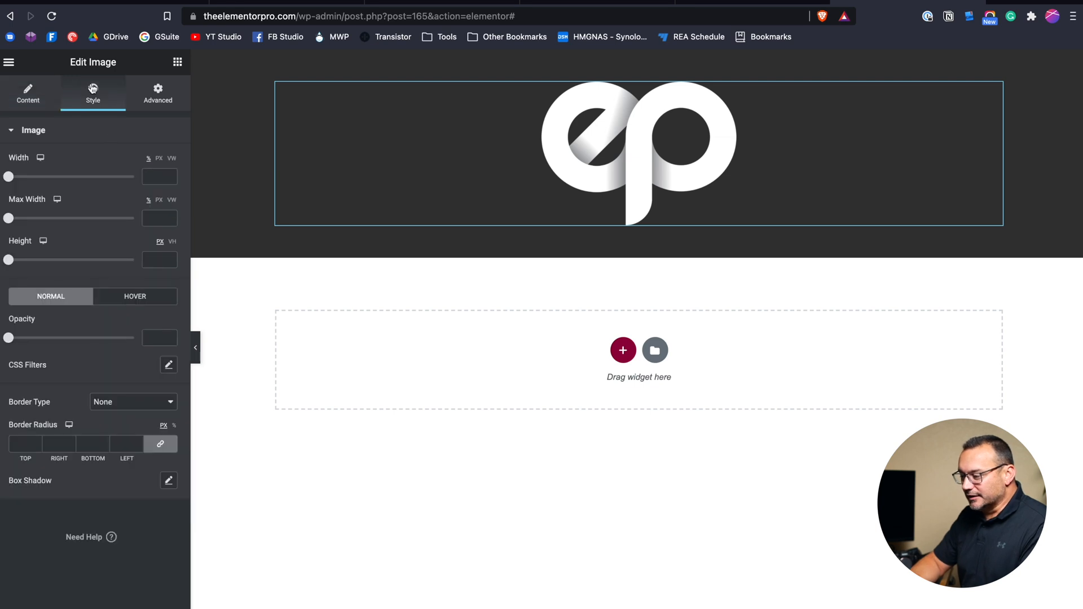
drag(9, 176, 34, 177)
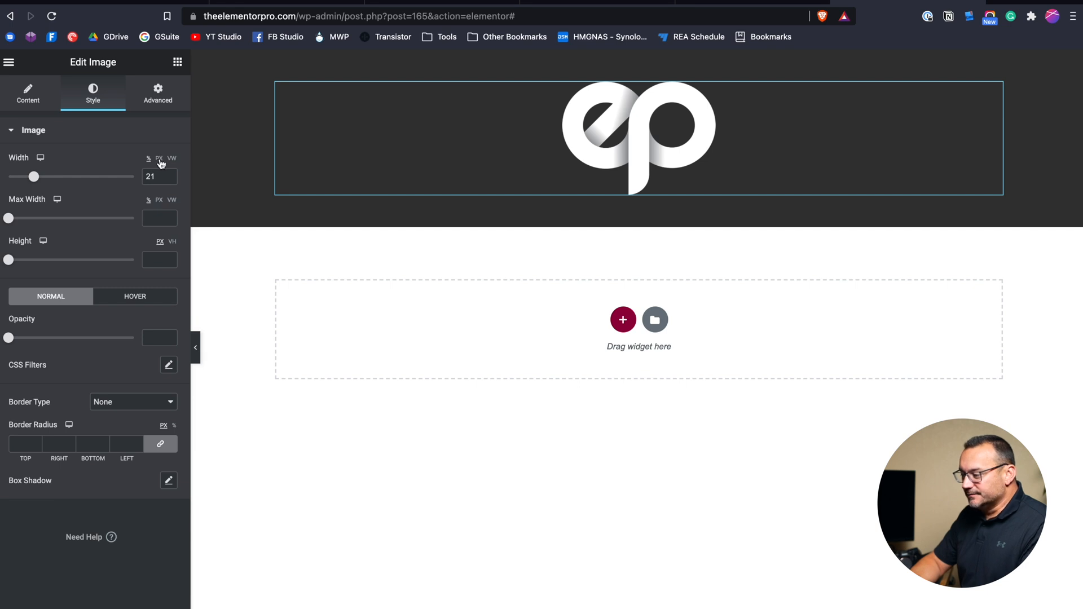
drag(34, 177, 21, 177)
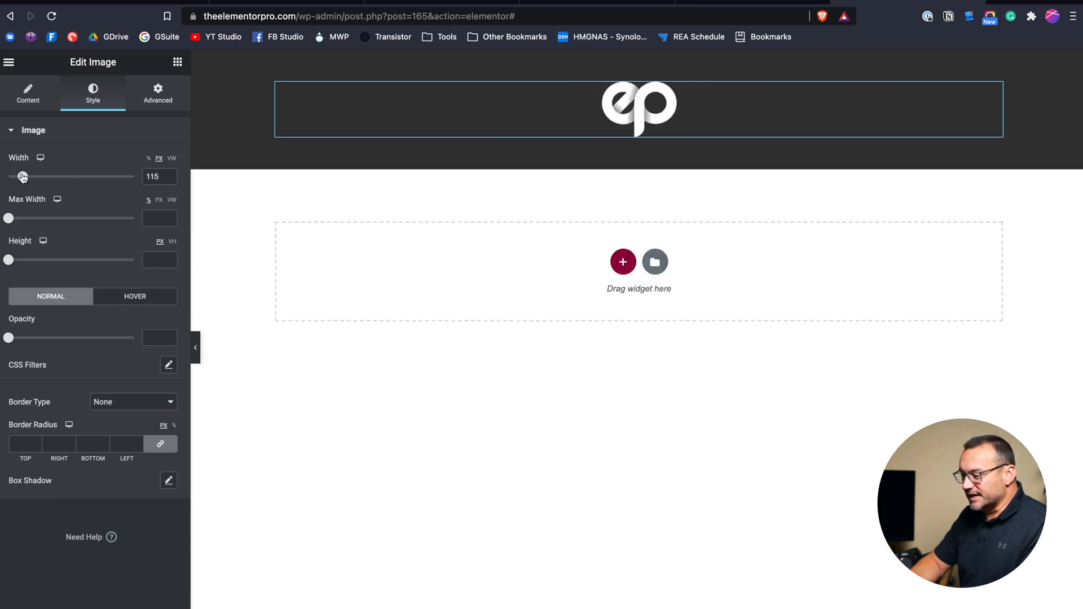
drag(21, 176, 28, 176)
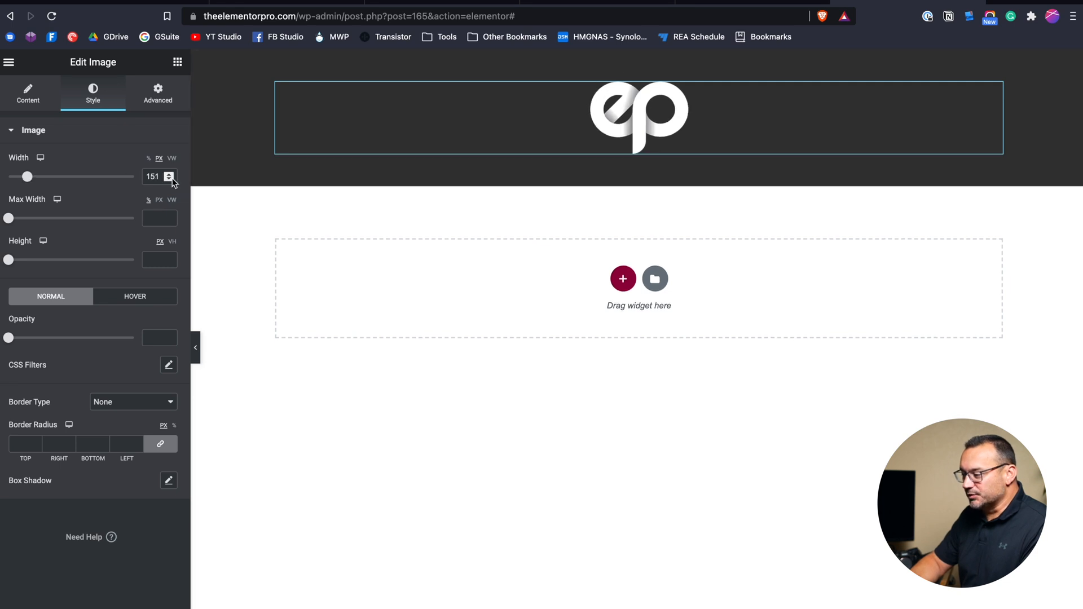
click(170, 179)
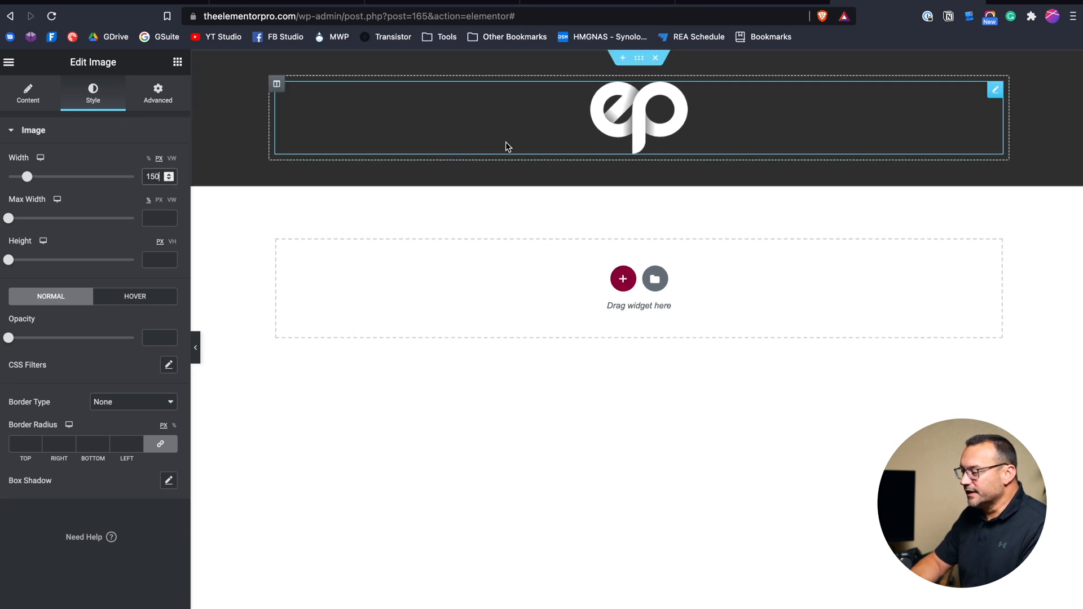
mouse_move(621, 126)
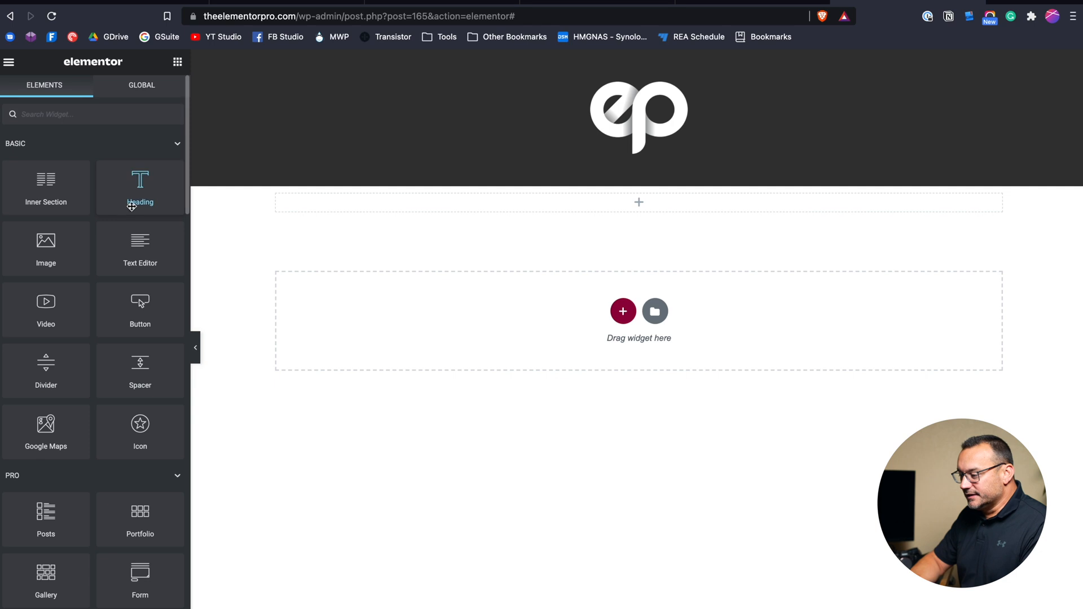
Place a heading below the header with 40px section margins and #3C3C3C text color
drag(139, 179, 638, 203)
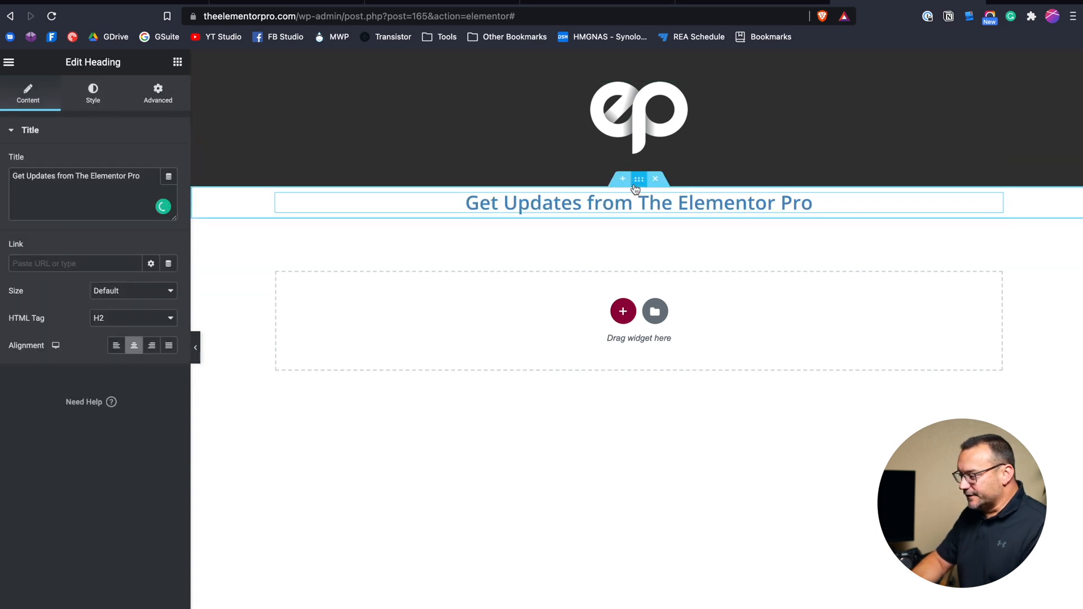
click(638, 178)
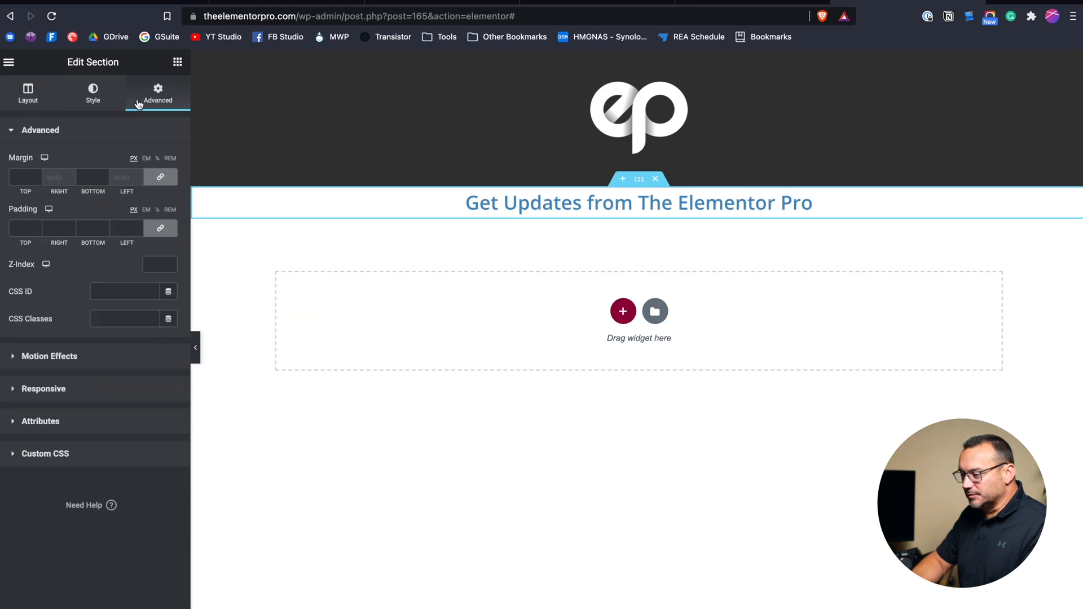
text(40)
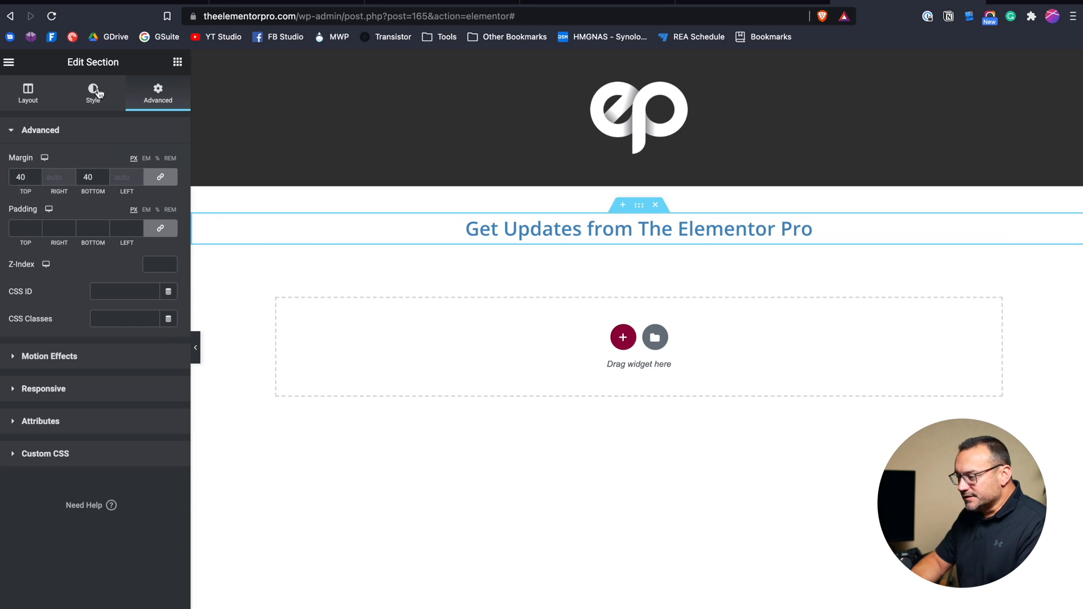
click(637, 228)
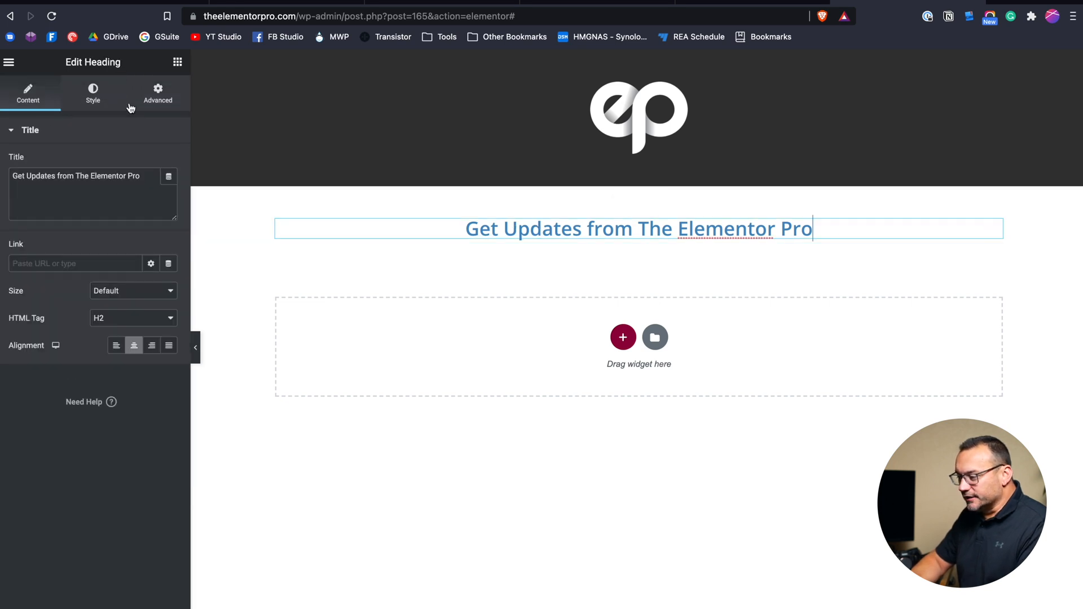
click(93, 94)
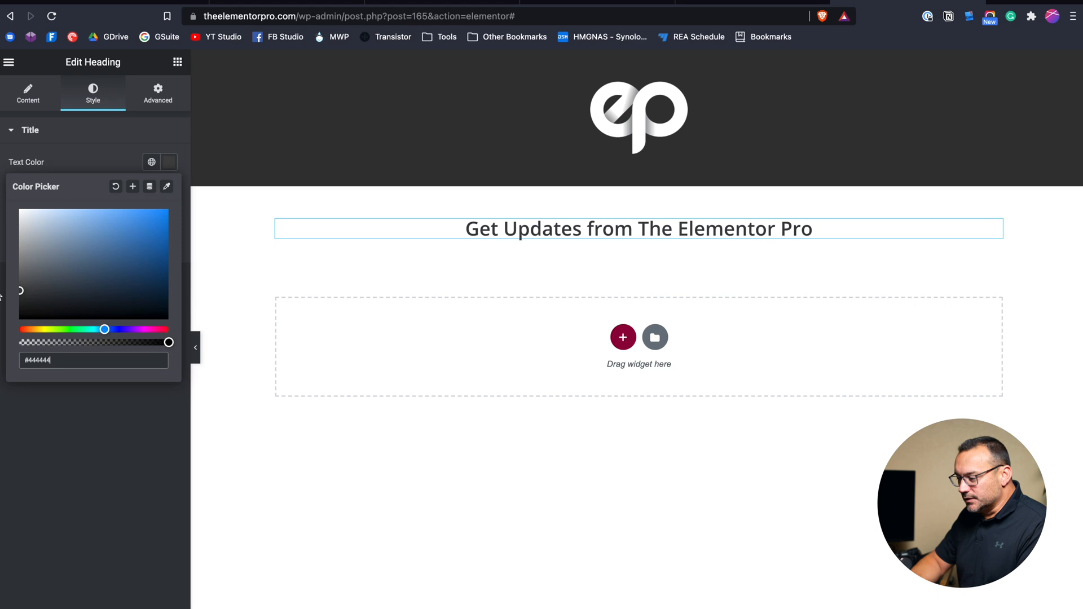
text(3C3C3C)
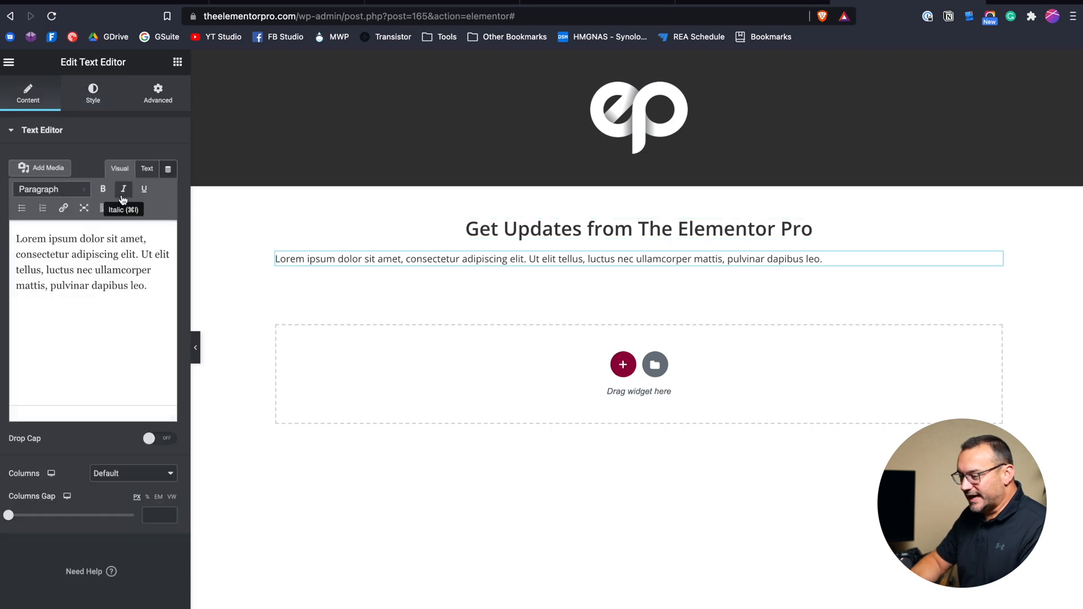
Center the subtitle and enlarge the main heading's typography size to 36
click(93, 93)
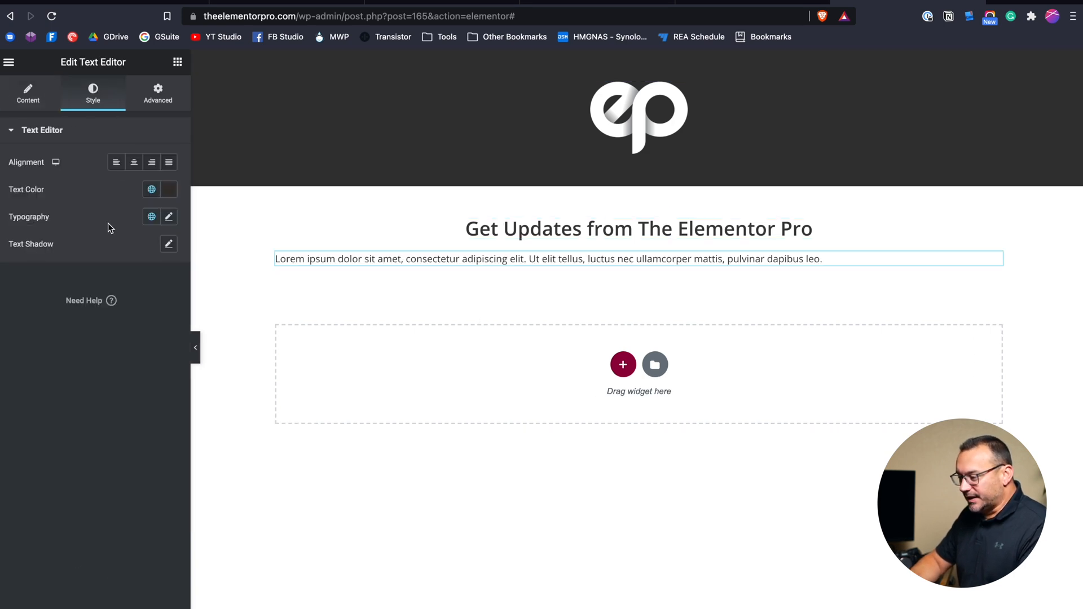
click(28, 95)
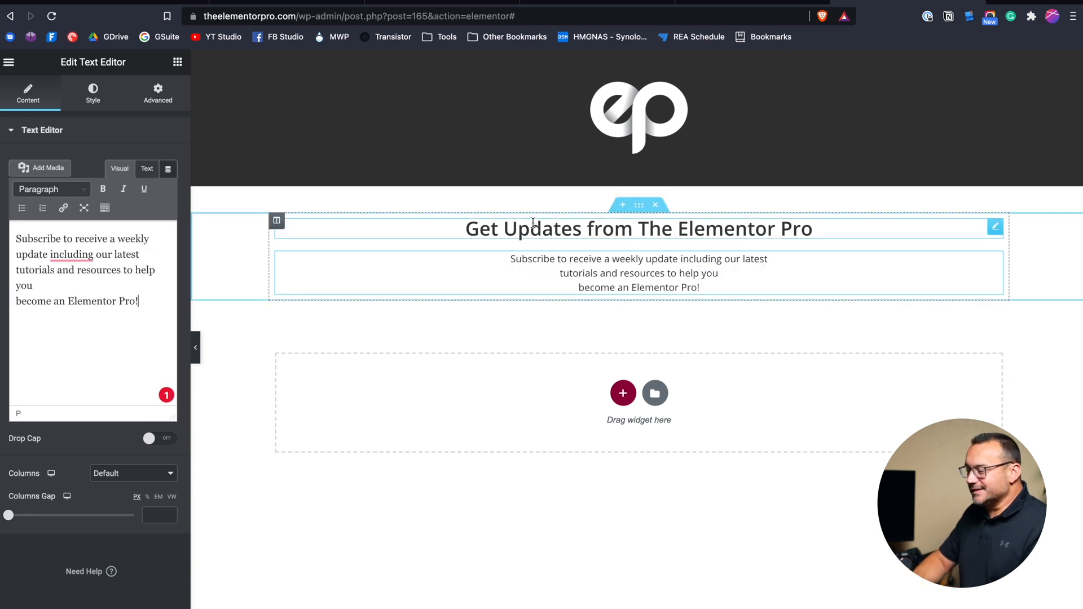
mouse_move(557, 224)
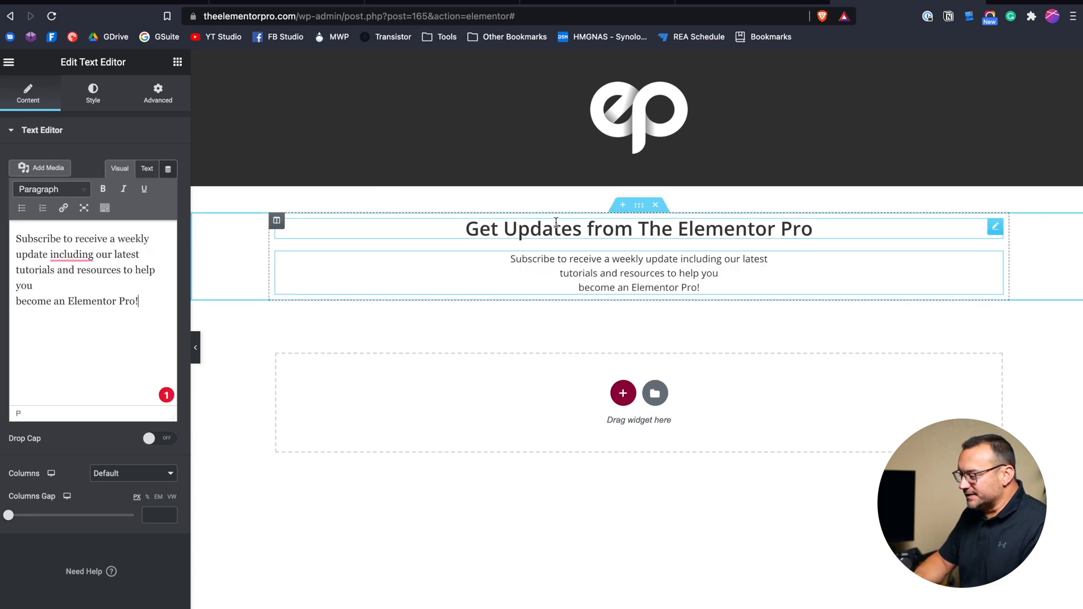
click(638, 229)
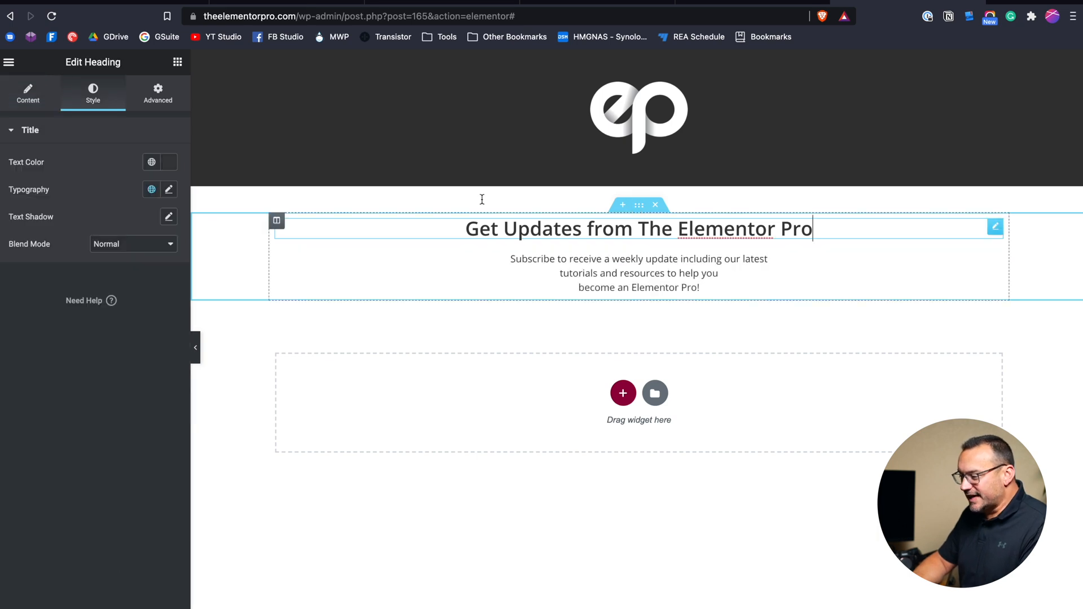
click(169, 190)
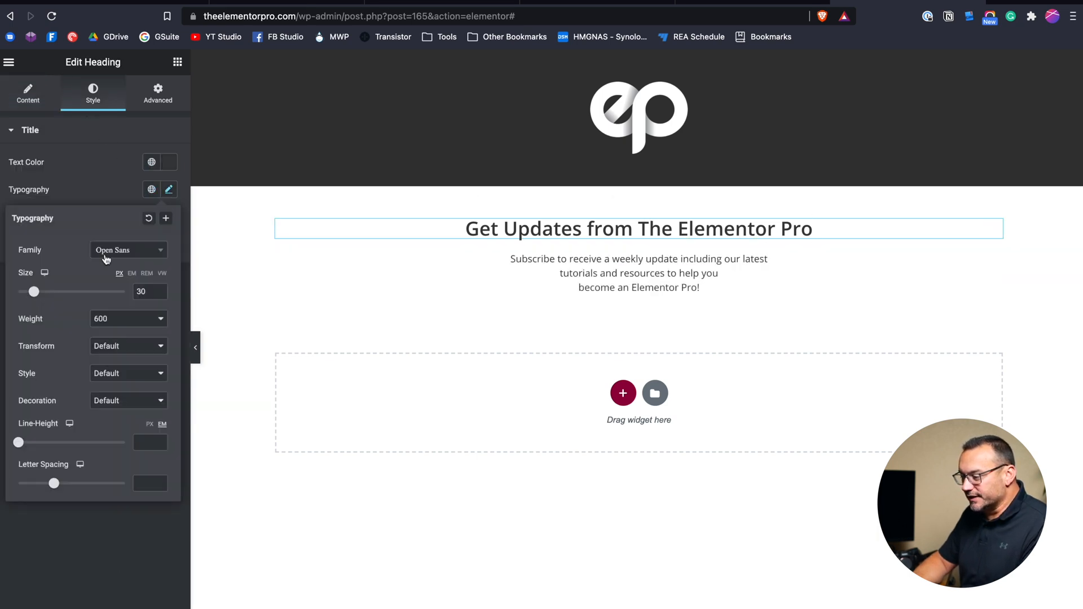
drag(34, 292, 38, 292)
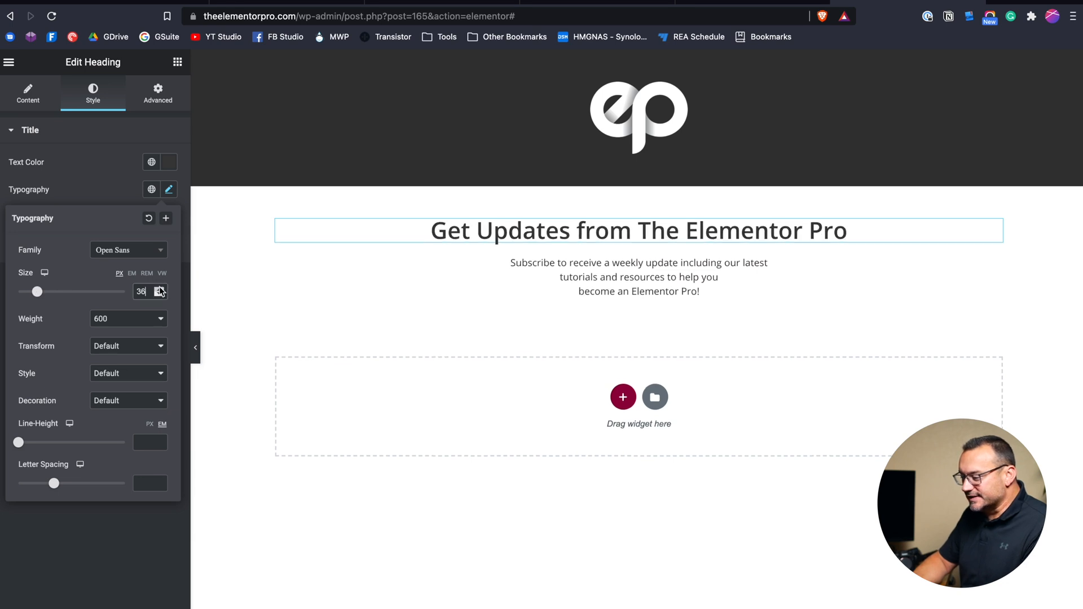
Increase the subtitle's typography size to 18 or slightly more
click(638, 277)
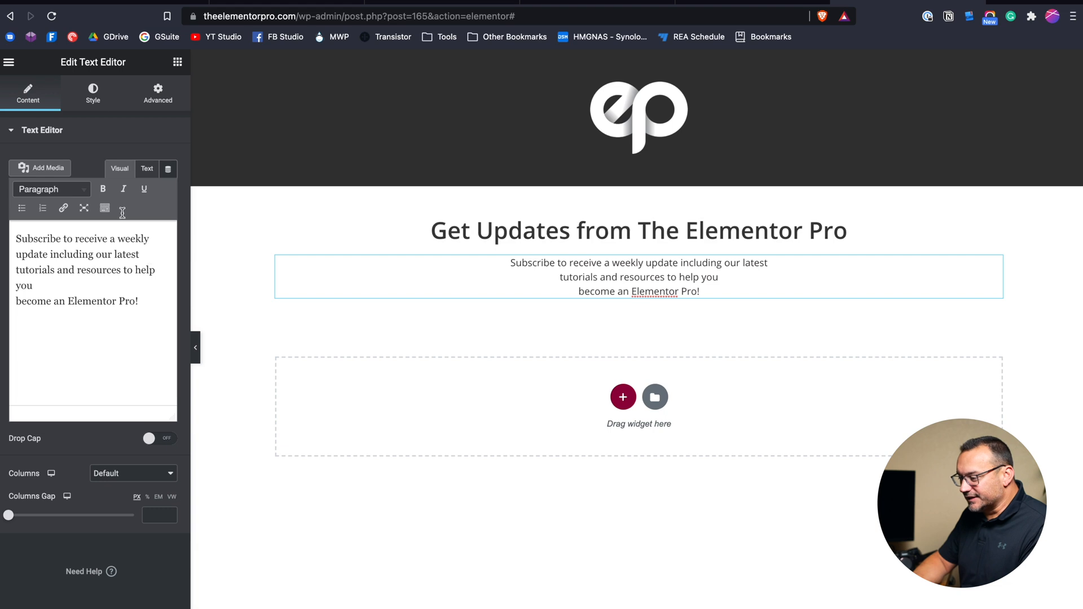
click(93, 93)
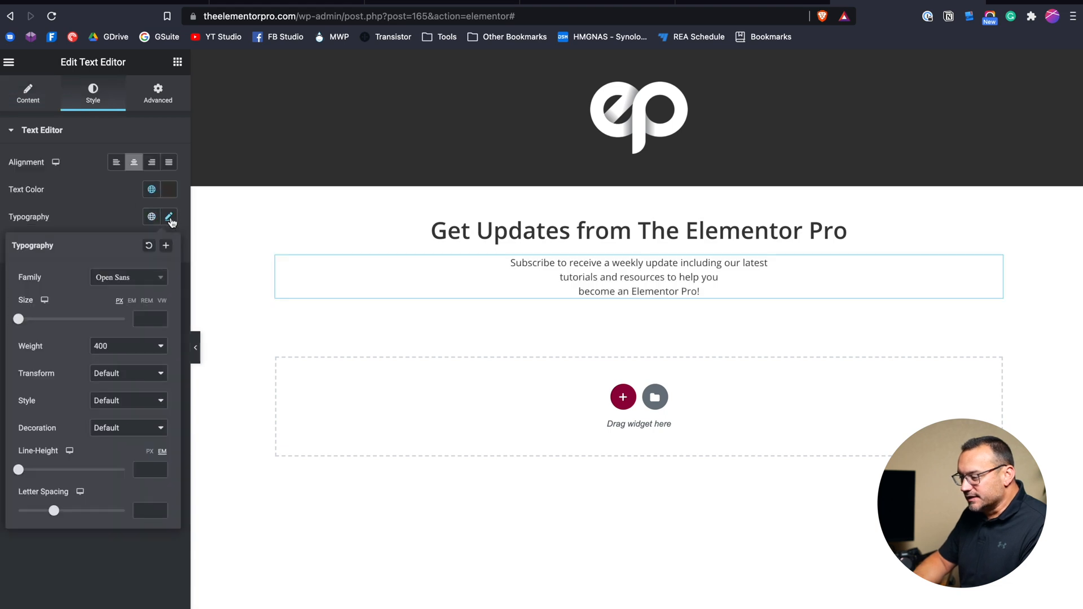
drag(19, 319, 27, 318)
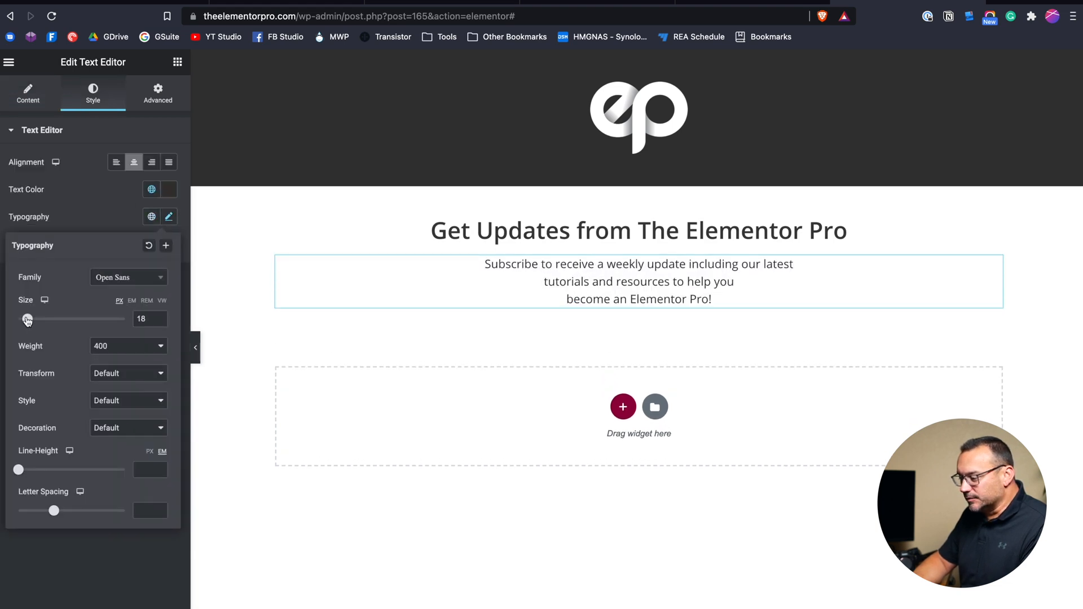
drag(27, 318, 31, 318)
text(form)
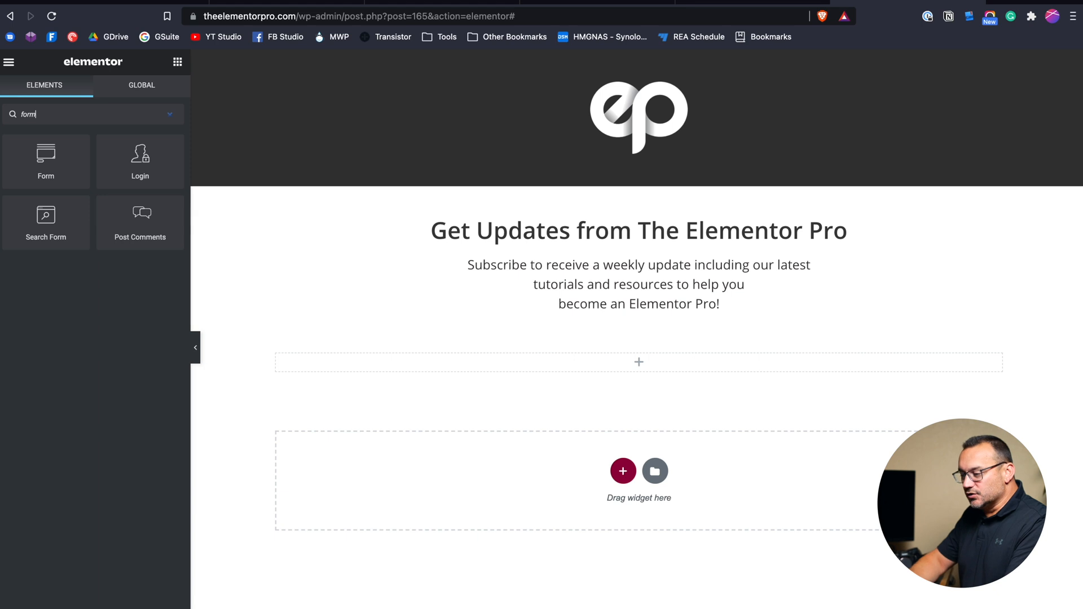
Add a Form below the subtitle, narrow its section, and change the Name placeholder to 'First Name'
drag(46, 154, 415, 298)
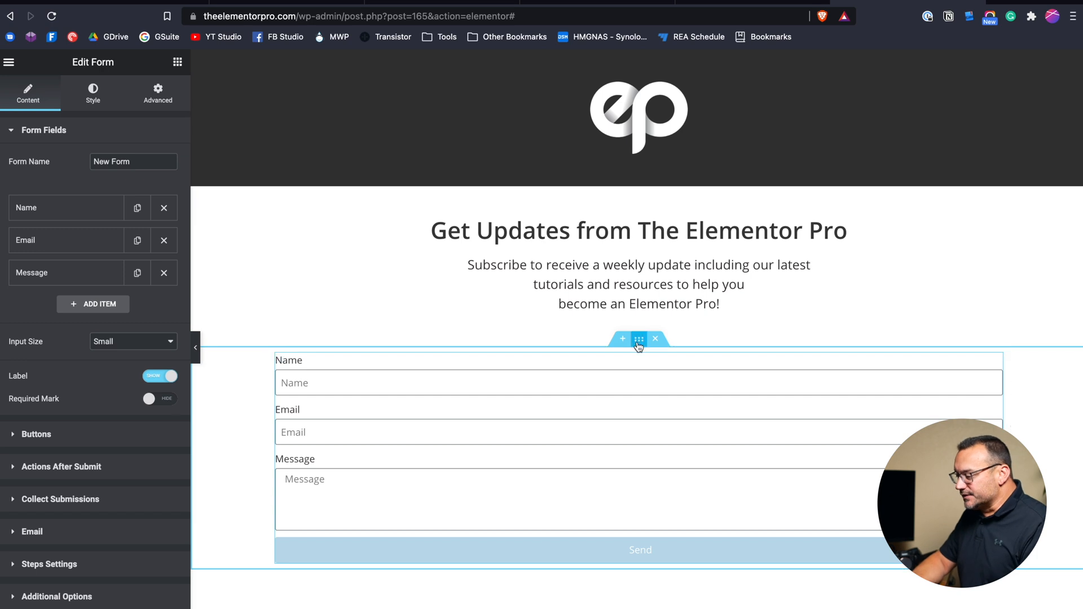
click(639, 338)
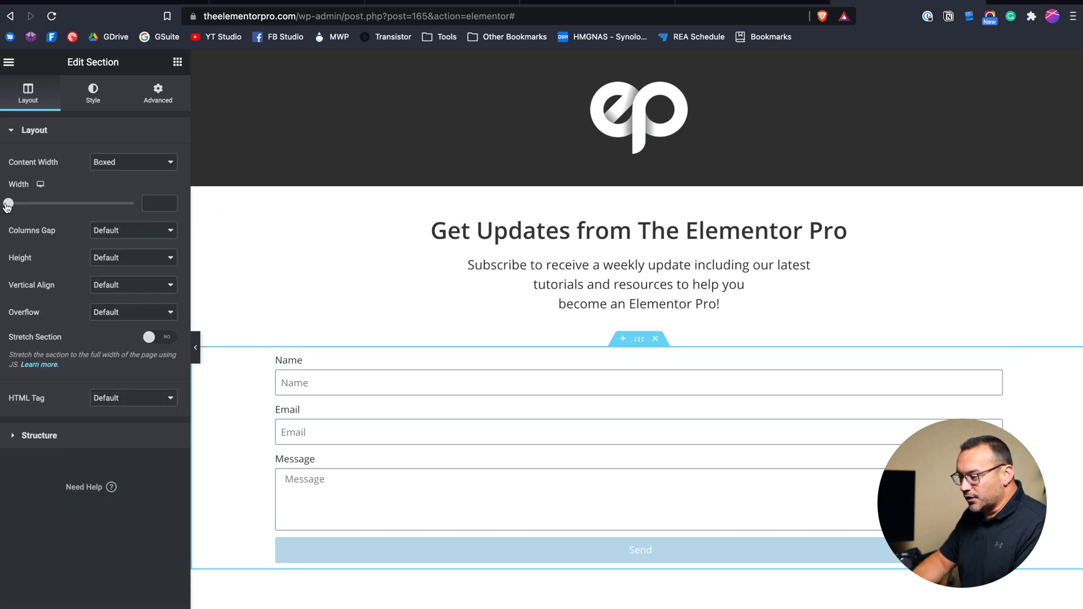
drag(8, 203, 21, 203)
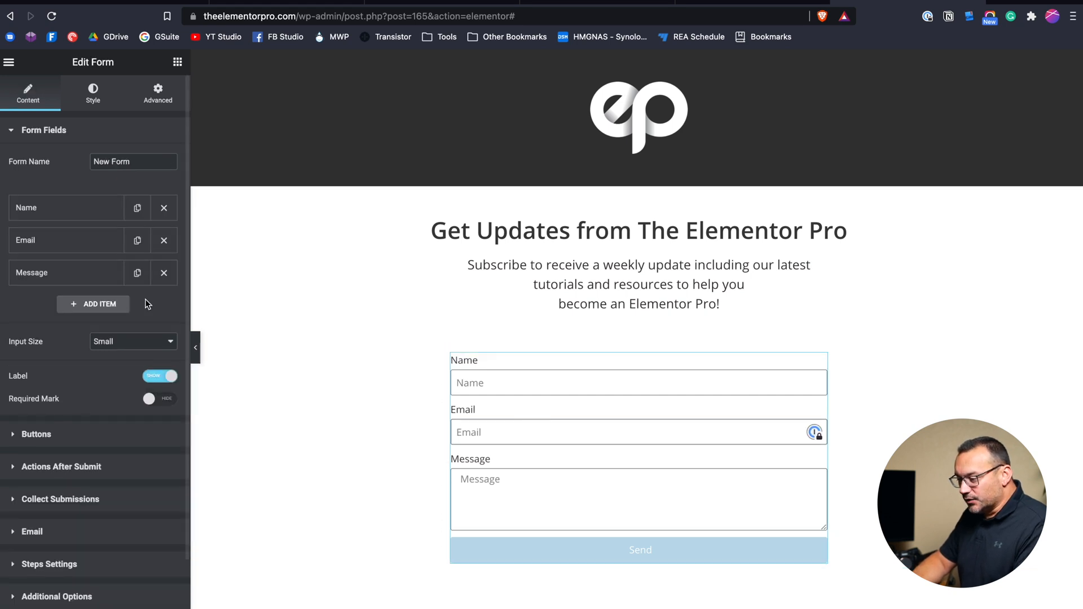
click(164, 272)
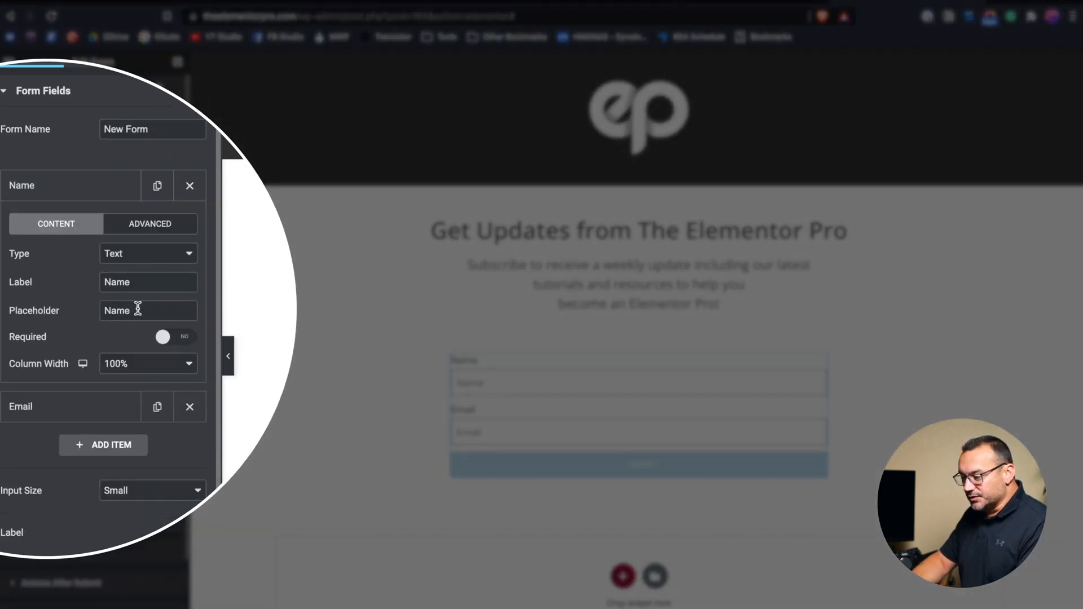
double_click(117, 311)
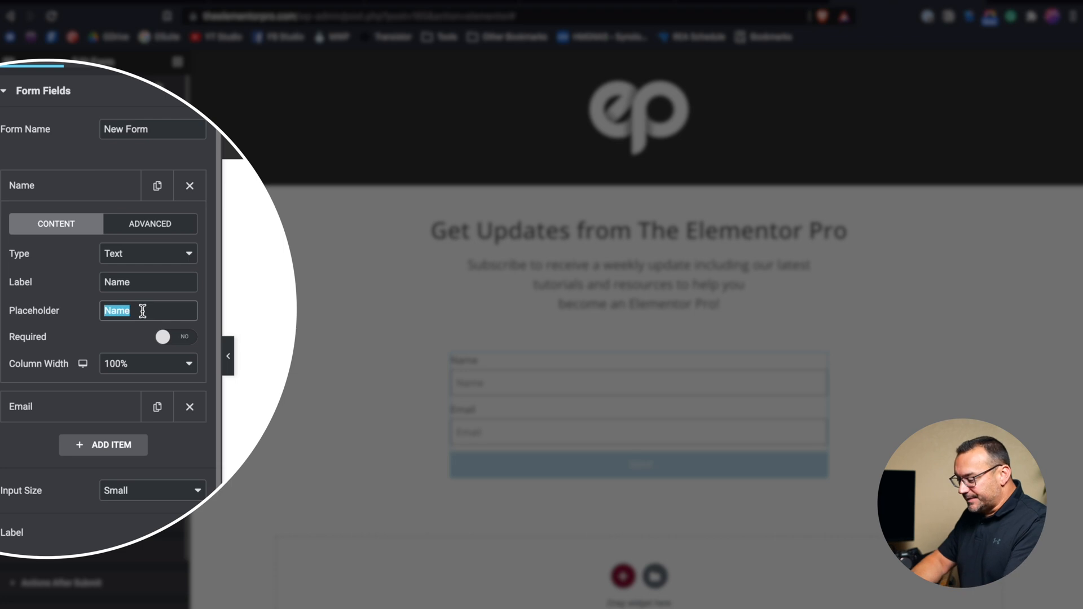
text(First Name)
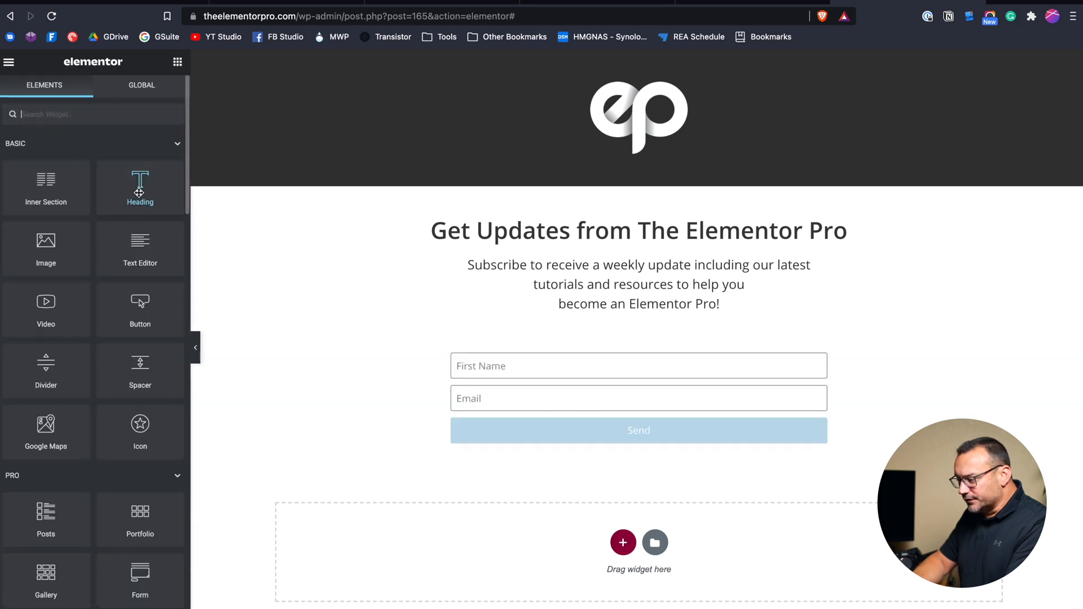
Add a 'Subscribe Now!' heading above the form, coloured #3C3C3C at 28px
drag(139, 180, 616, 364)
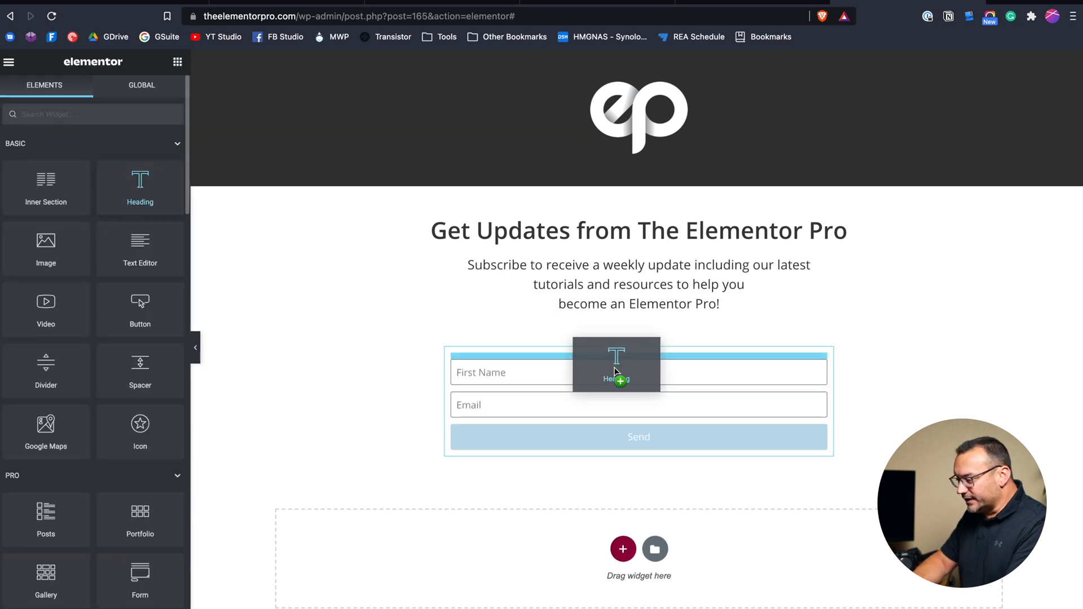
drag(615, 365, 638, 362)
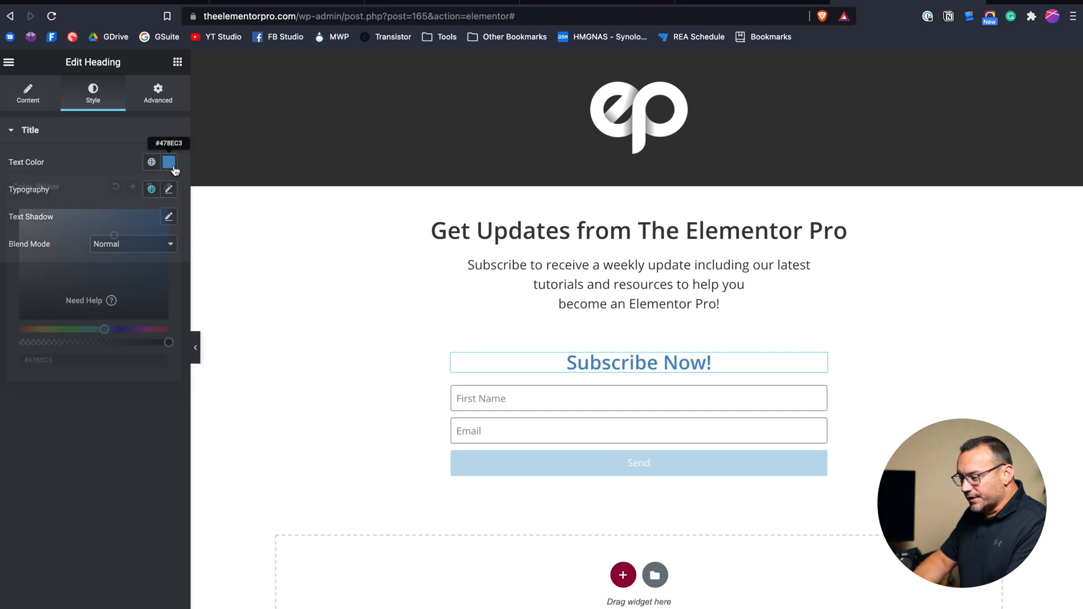
click(168, 162)
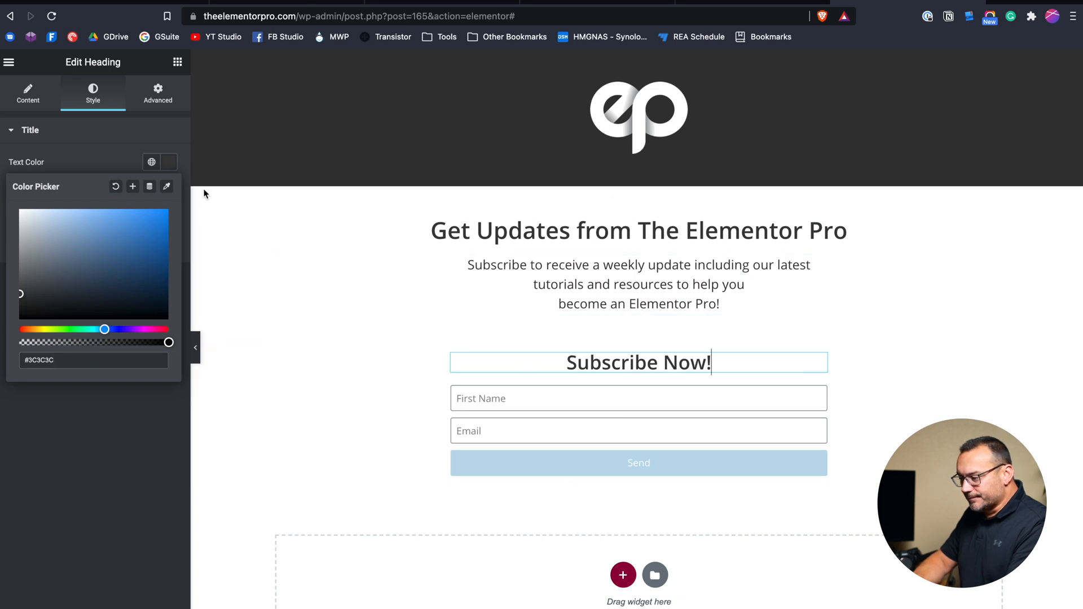
click(169, 162)
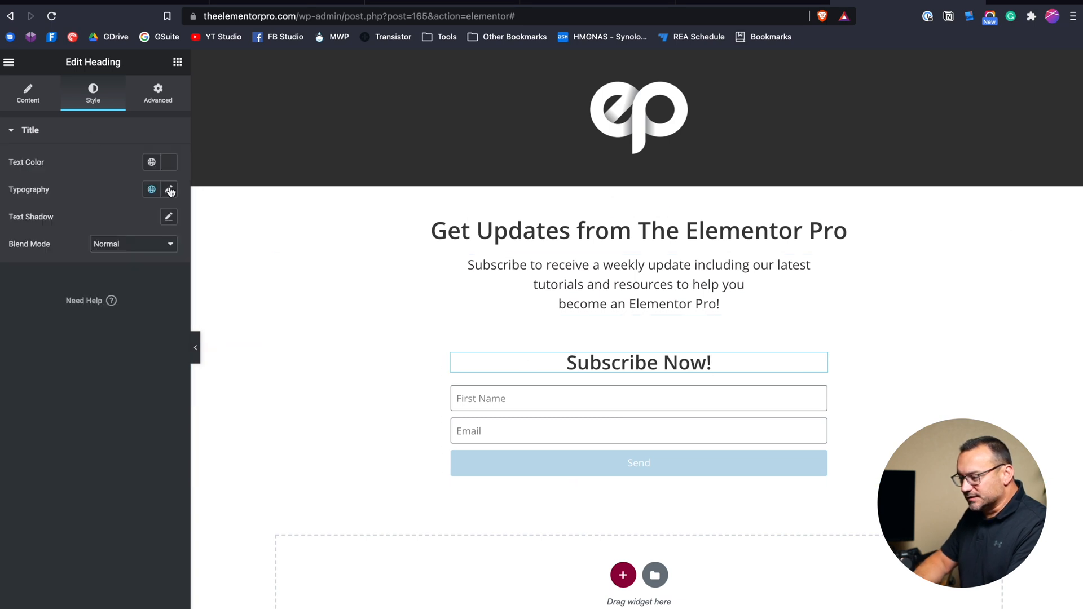
click(168, 190)
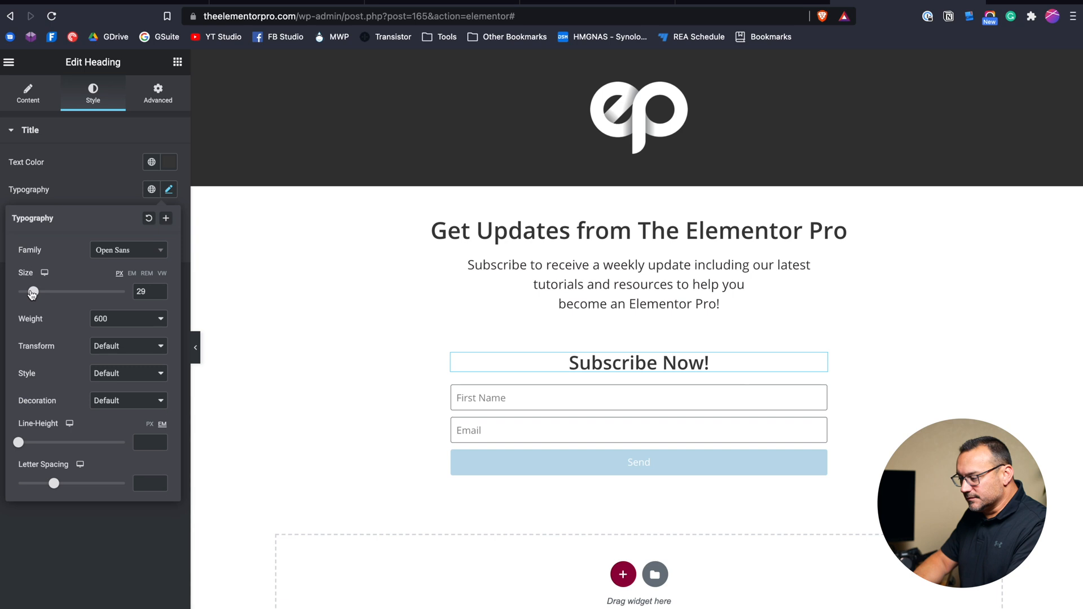
drag(34, 292, 32, 291)
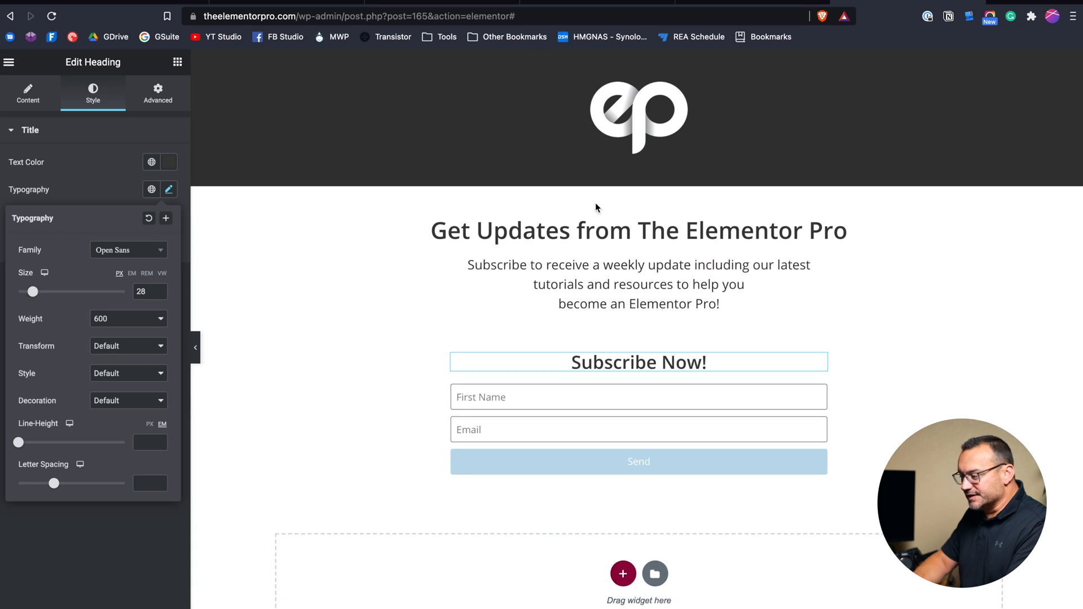
click(618, 427)
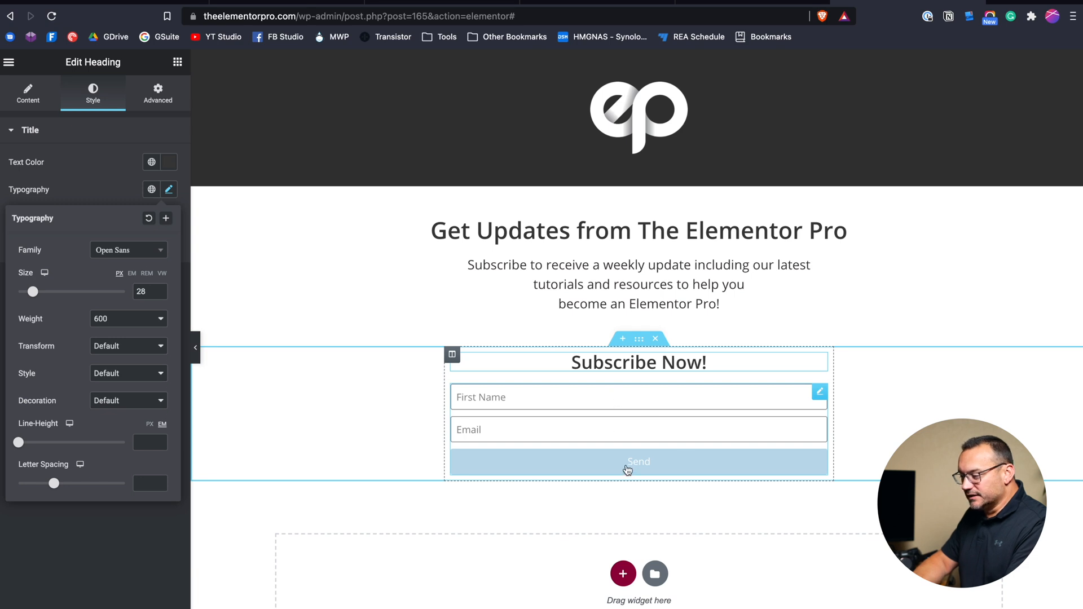
Relabel the form's submit button from 'Send' to 'Submit'
click(638, 462)
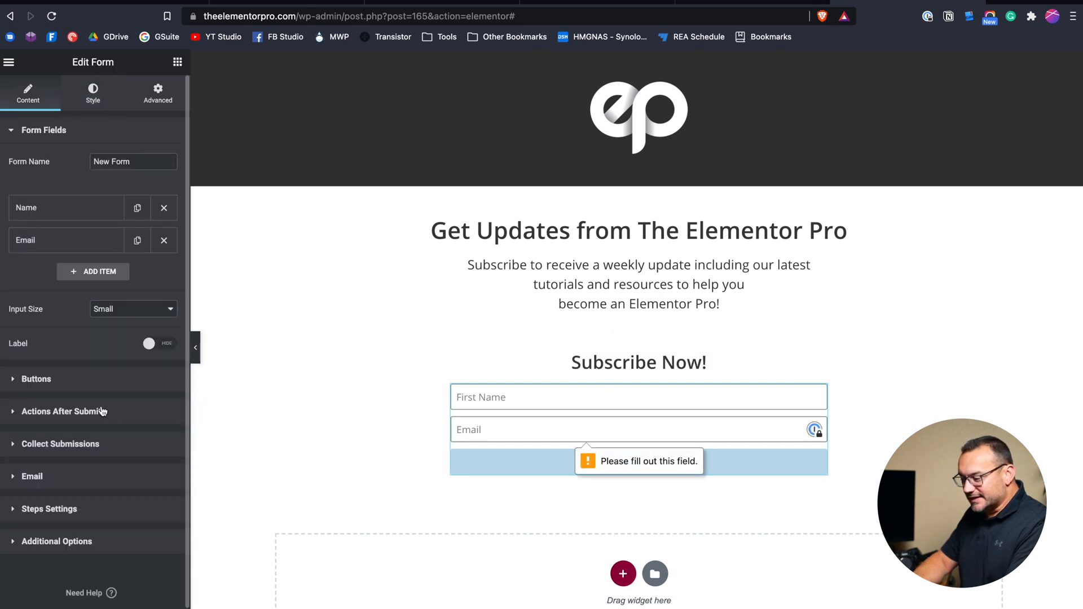
click(36, 379)
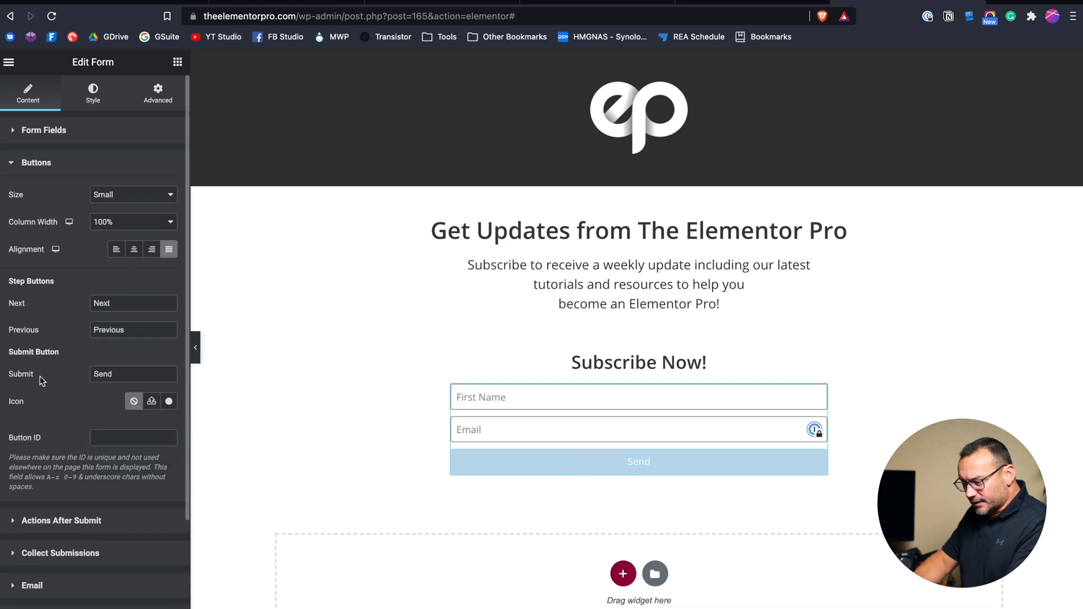
double_click(133, 374)
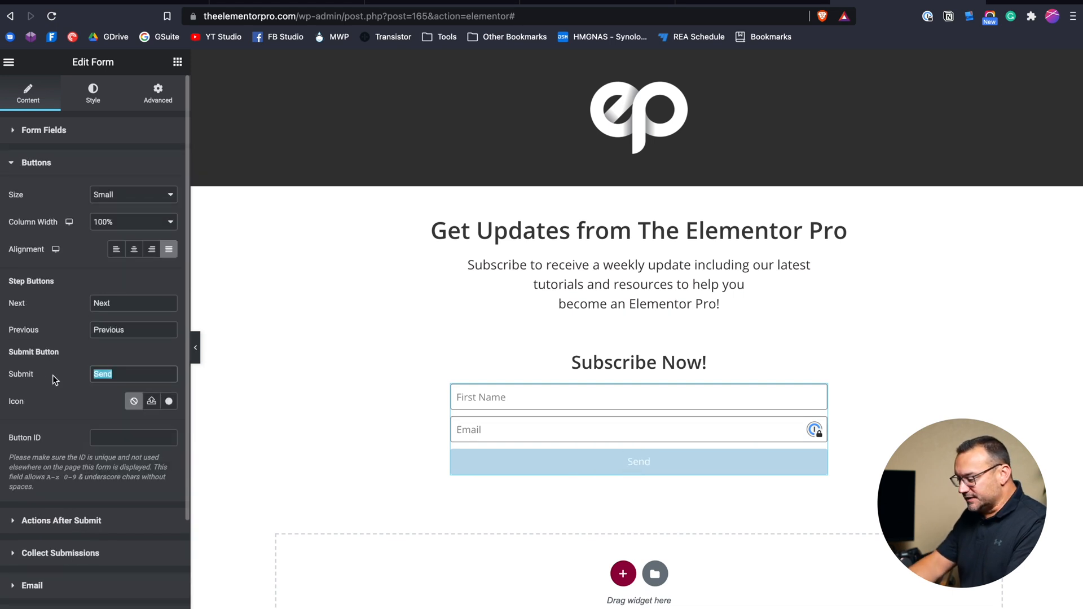
text(Submit)
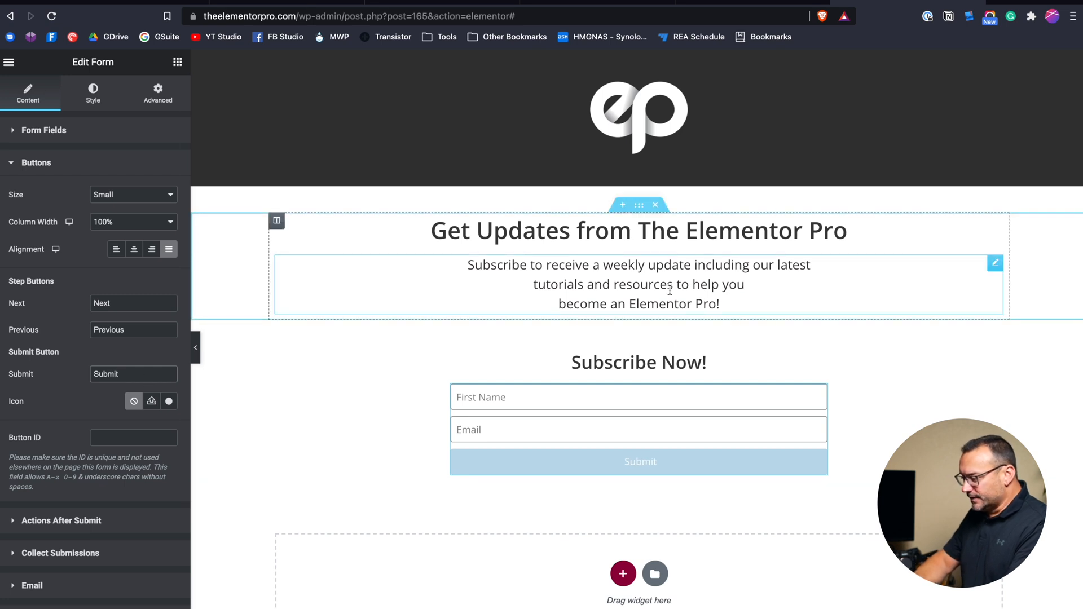
mouse_move(535, 302)
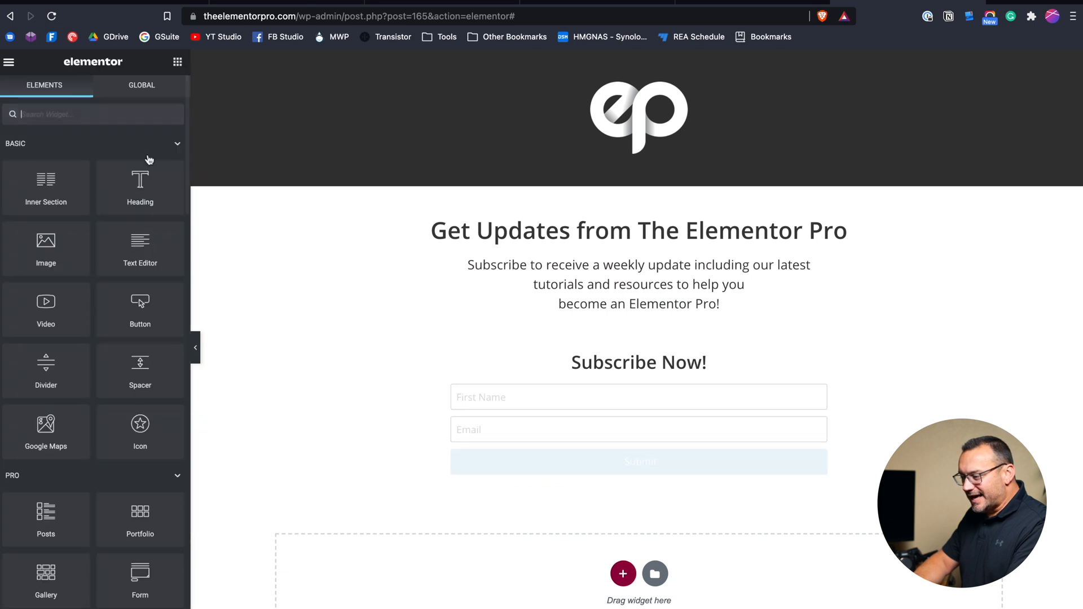
Add a 10px text note under the form: 'We respect your privacy… we will not spam'
drag(140, 240, 613, 464)
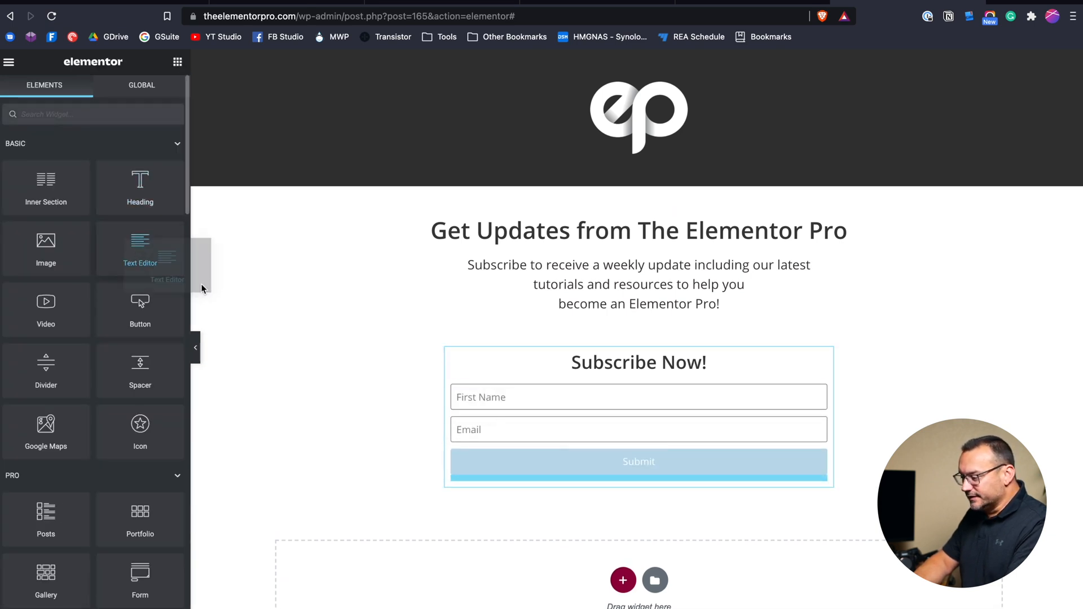
drag(140, 249, 638, 505)
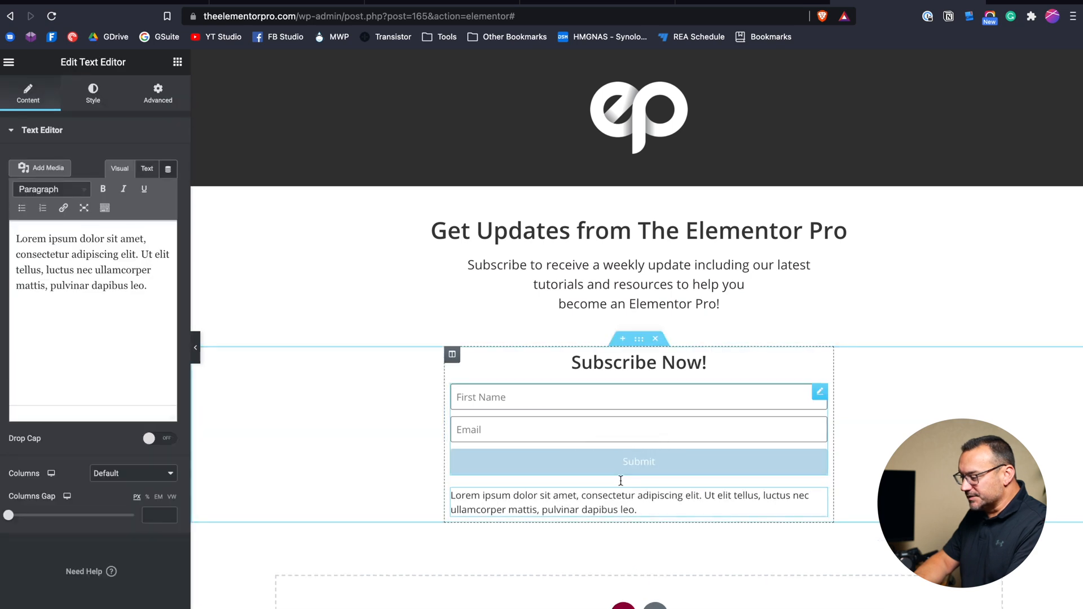
text(We respect your privacy. We do not share your email with others and we will not spam you.)
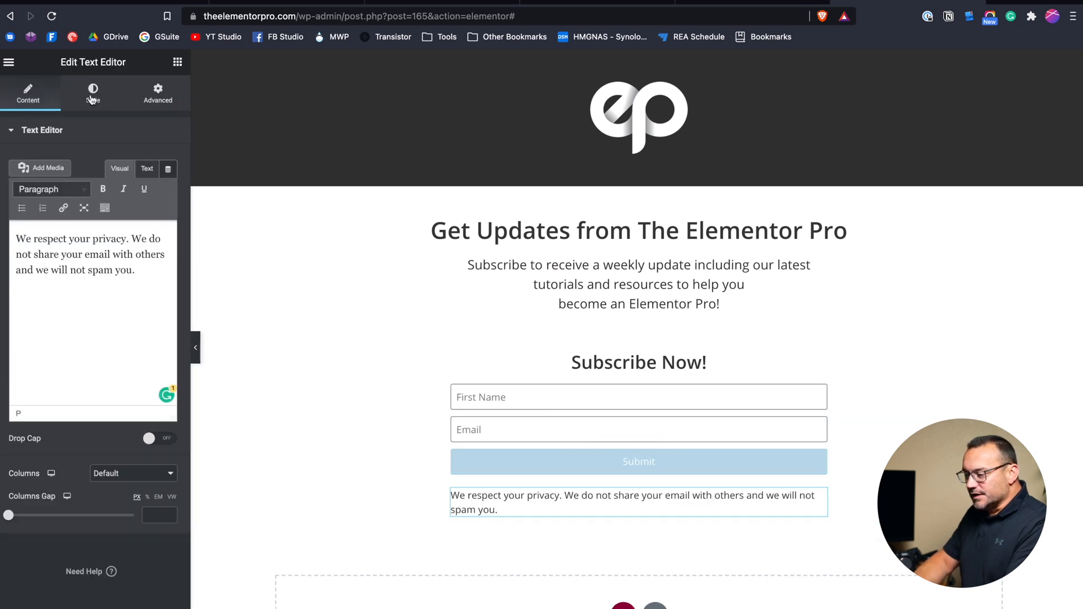
click(93, 93)
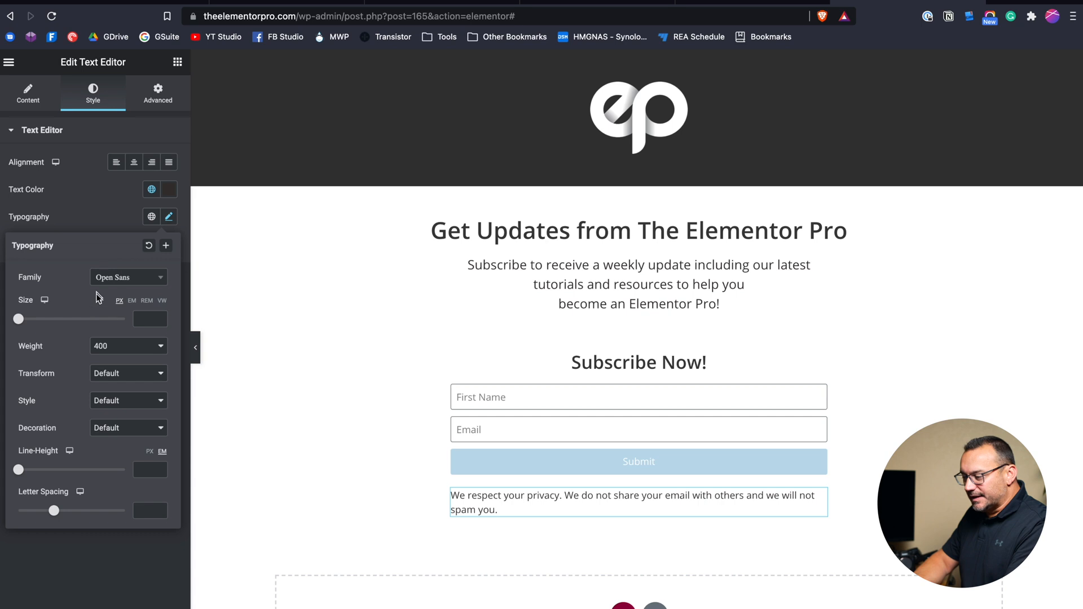
drag(18, 318, 24, 318)
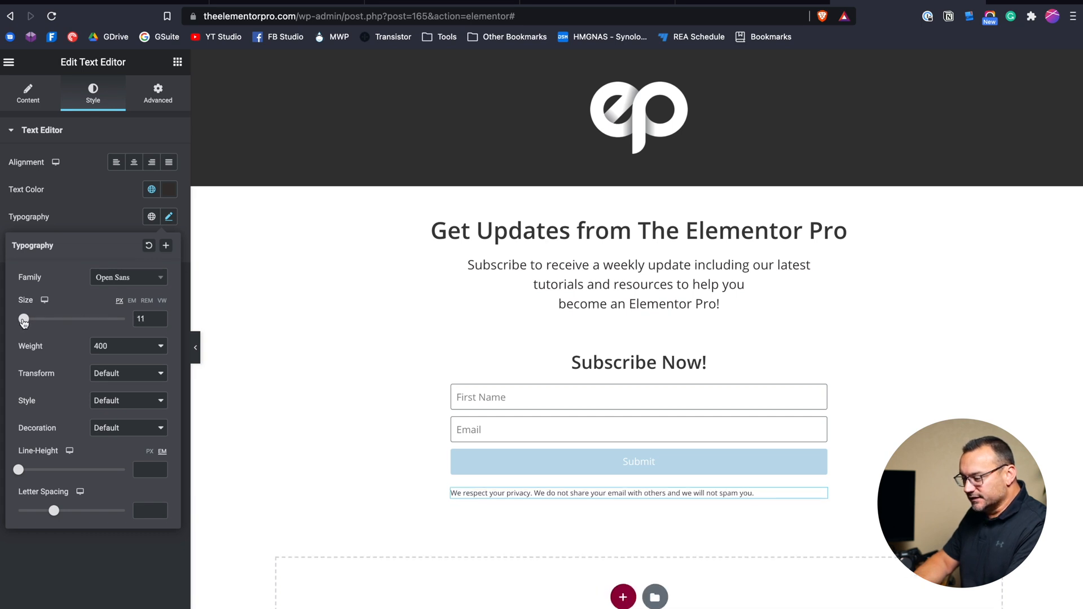
mouse_move(178, 326)
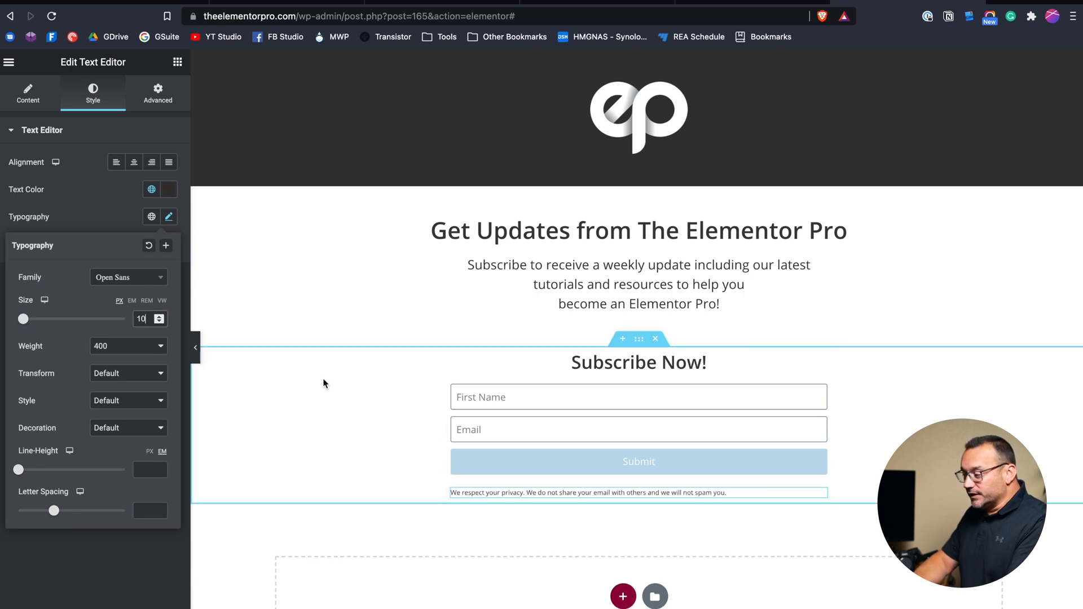
scroll(down, 3)
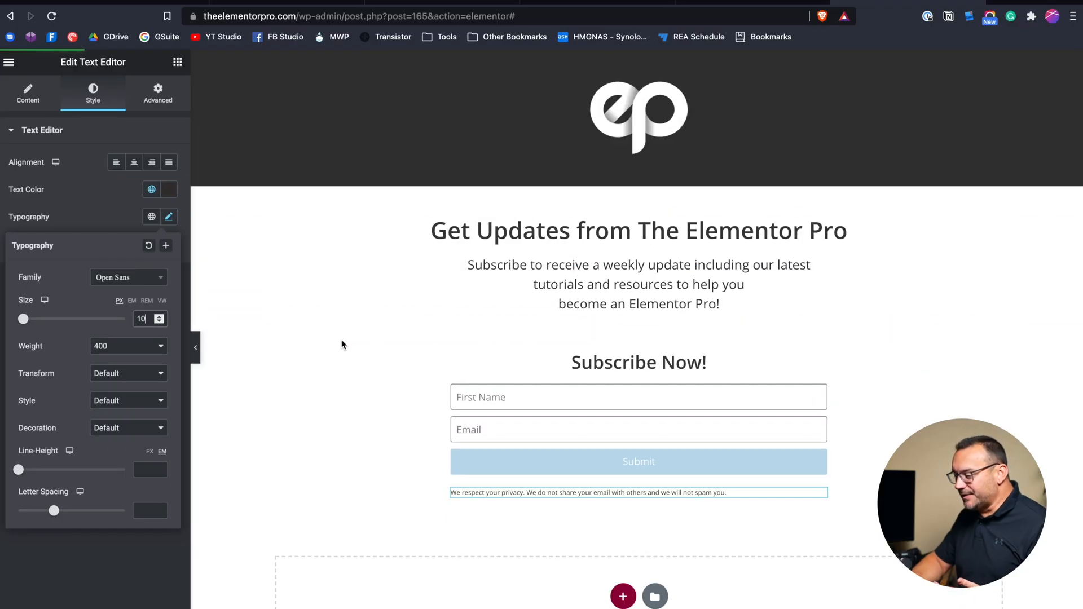
Switch to the live Hill Media Group home page in the browser
click(168, 216)
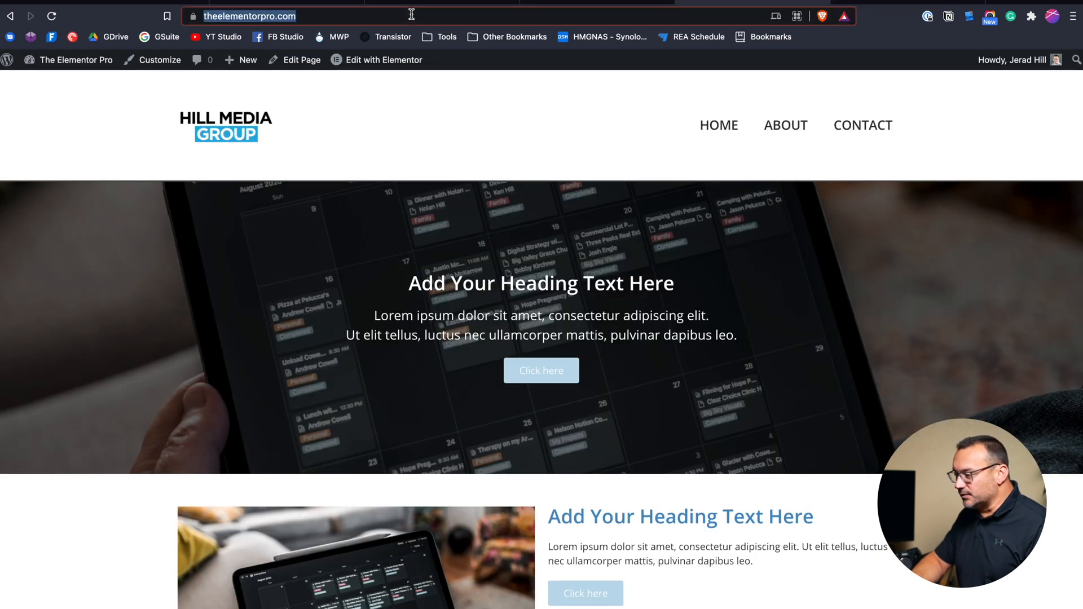
View the live /subscribe/ page, then go back to the Elementor editor
click(310, 16)
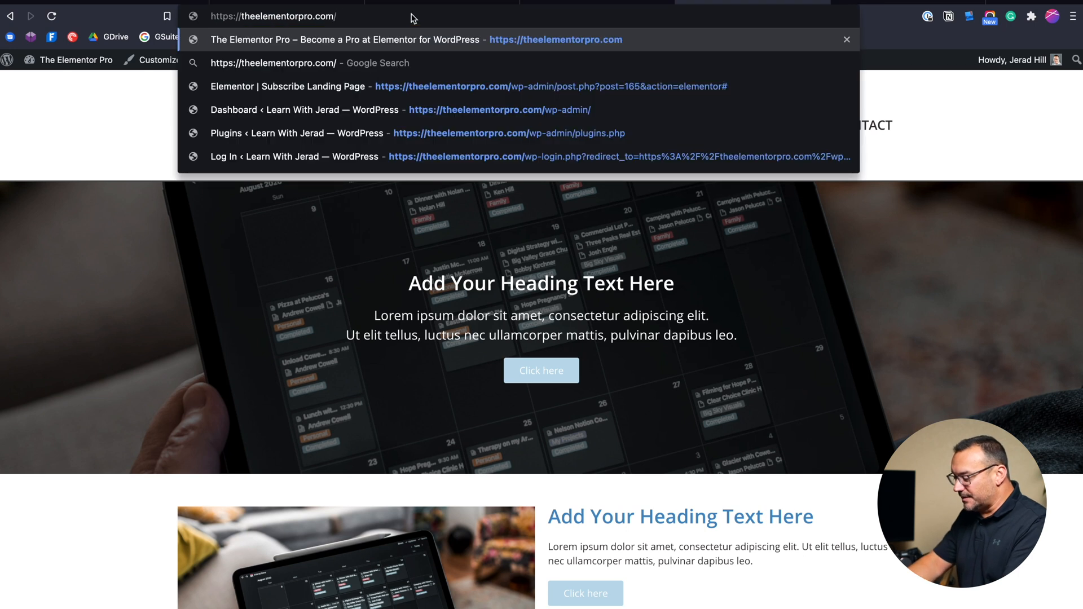
text(subscribe/)
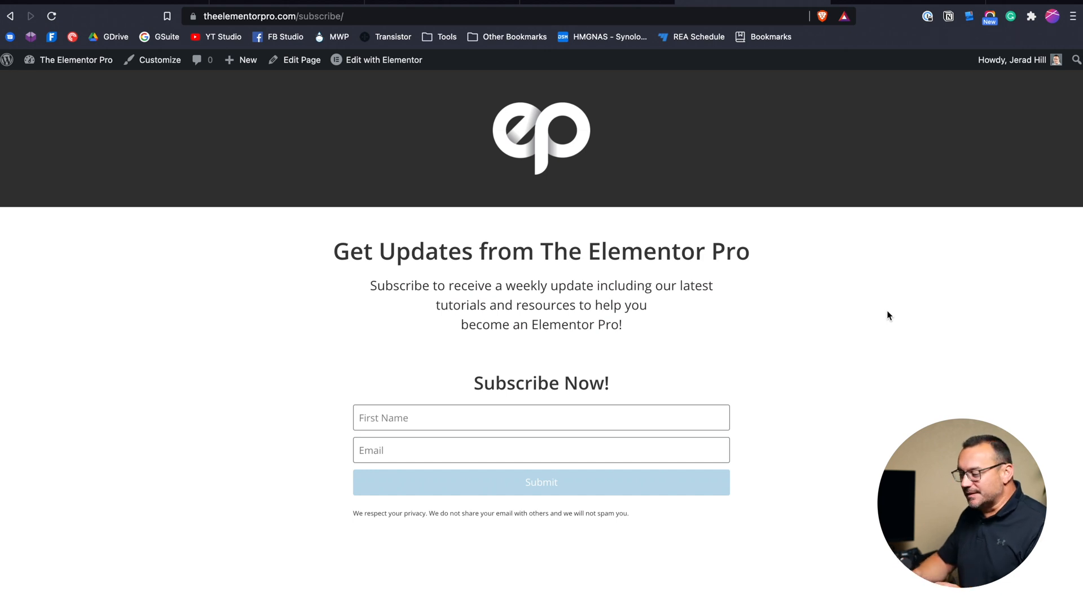
click(377, 59)
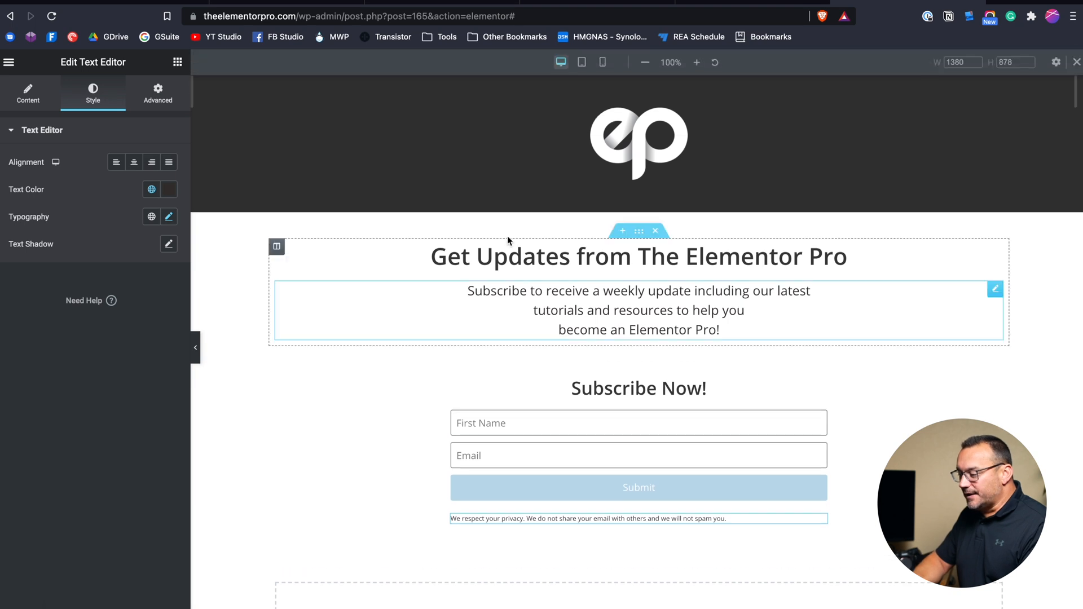
Preview the landing page at tablet and mobile widths, then return to the editor
click(581, 62)
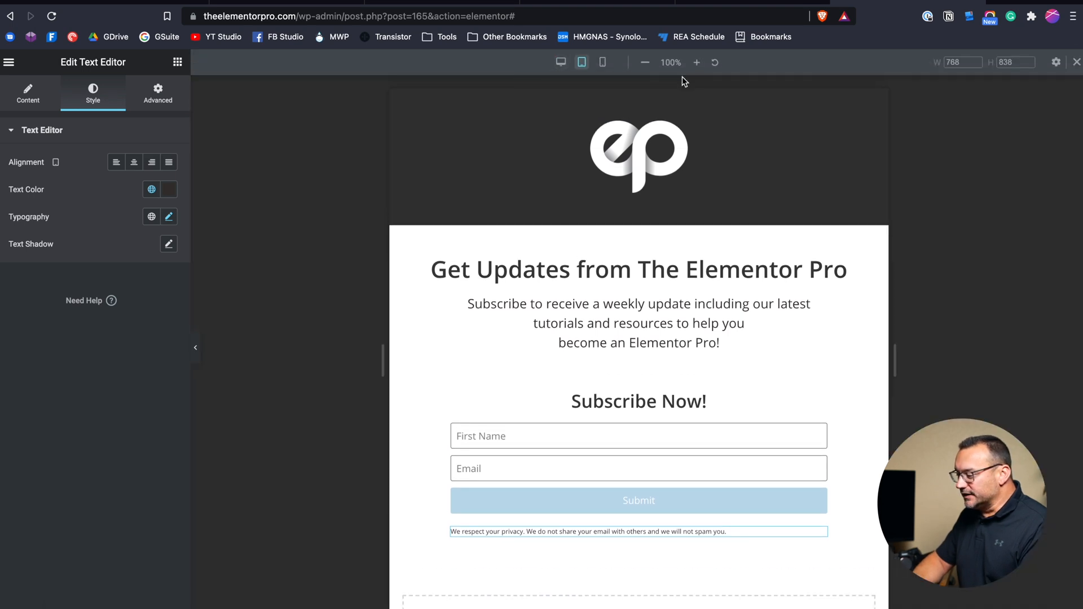
click(602, 62)
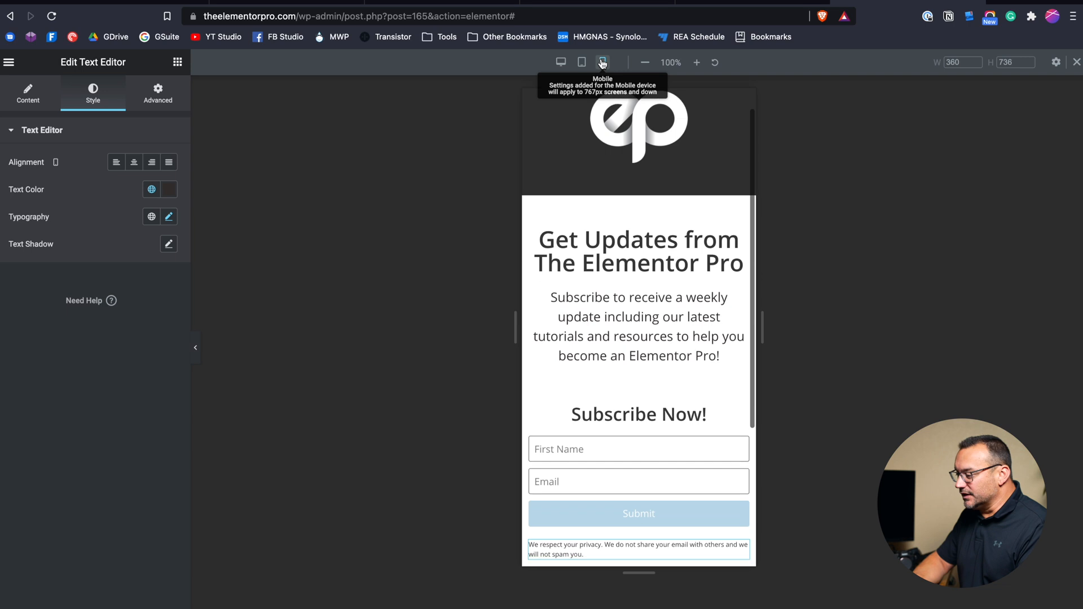
click(602, 62)
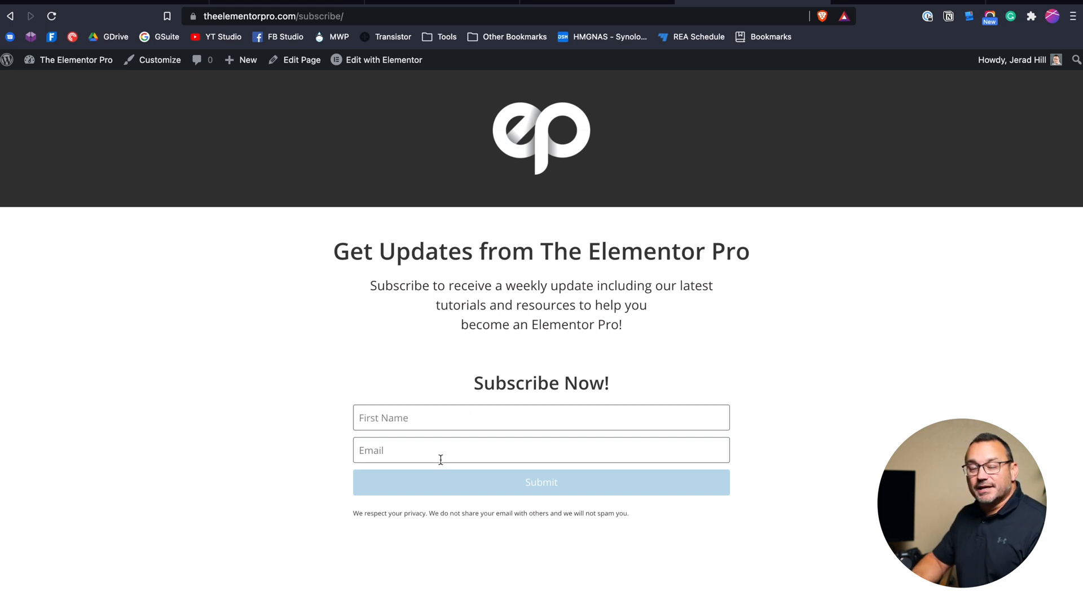
click(541, 483)
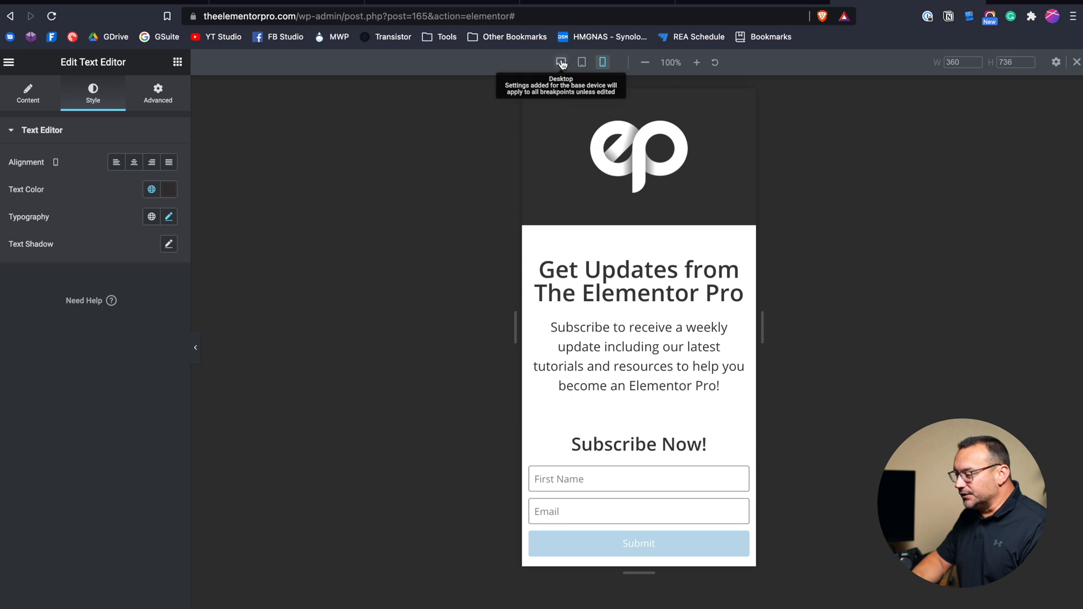
Return to desktop view and list the form's available after-submit actions
click(560, 63)
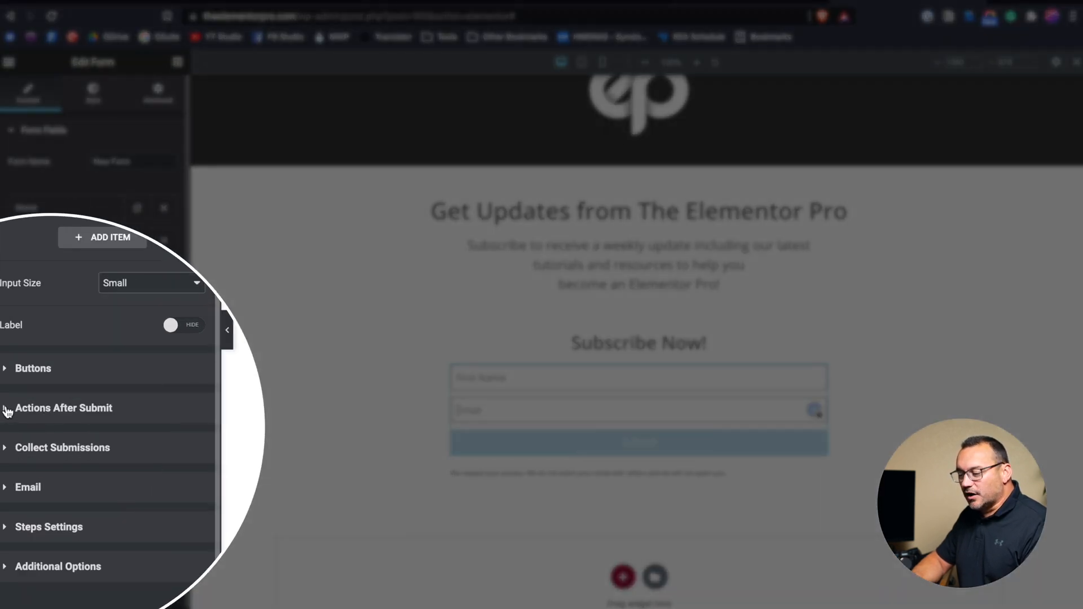
click(64, 407)
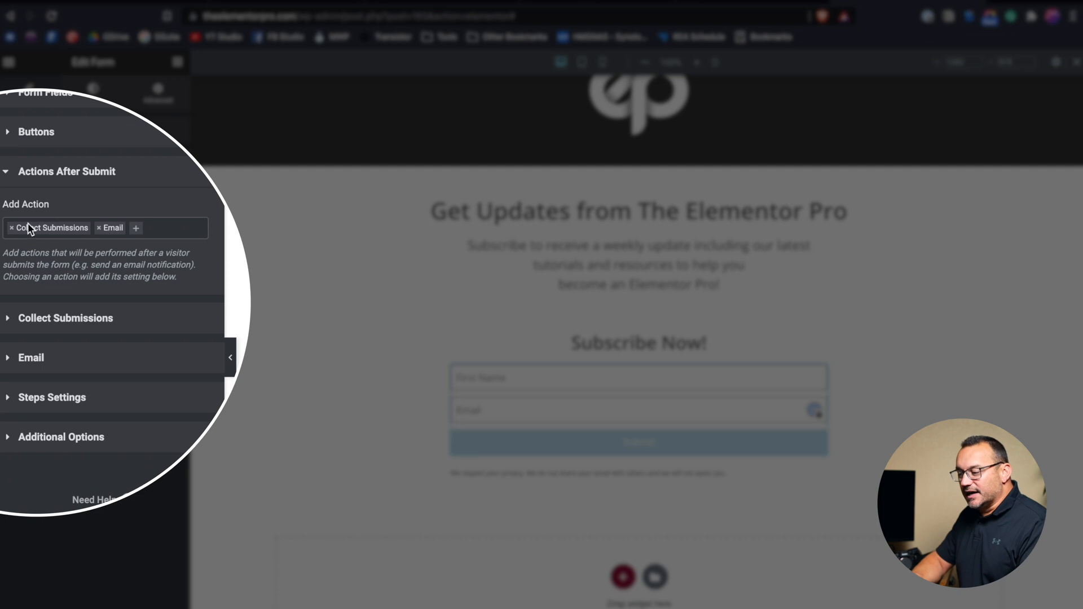
mouse_move(112, 228)
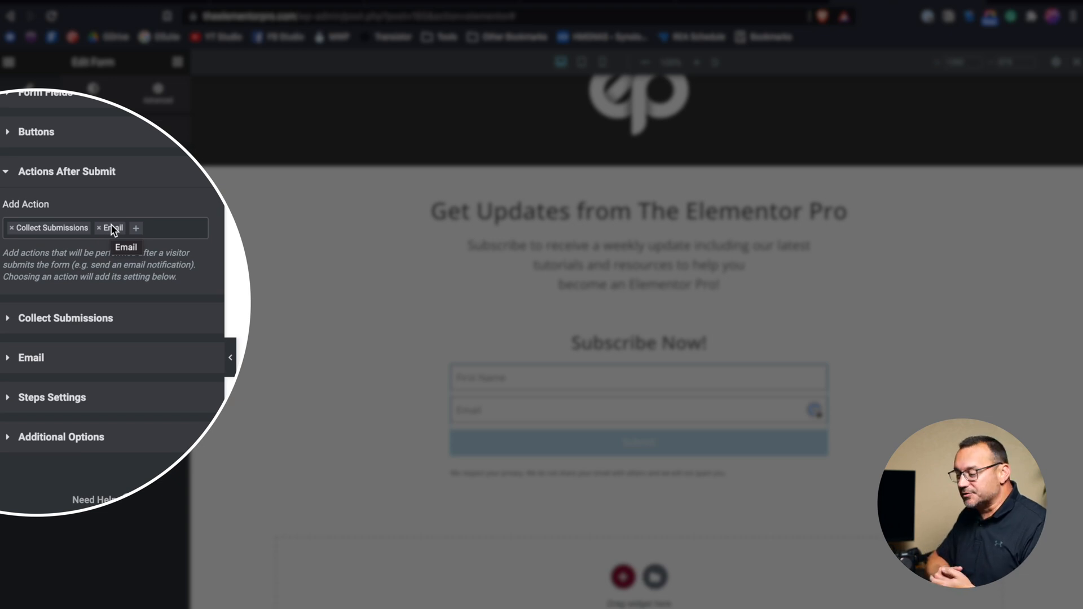
click(136, 228)
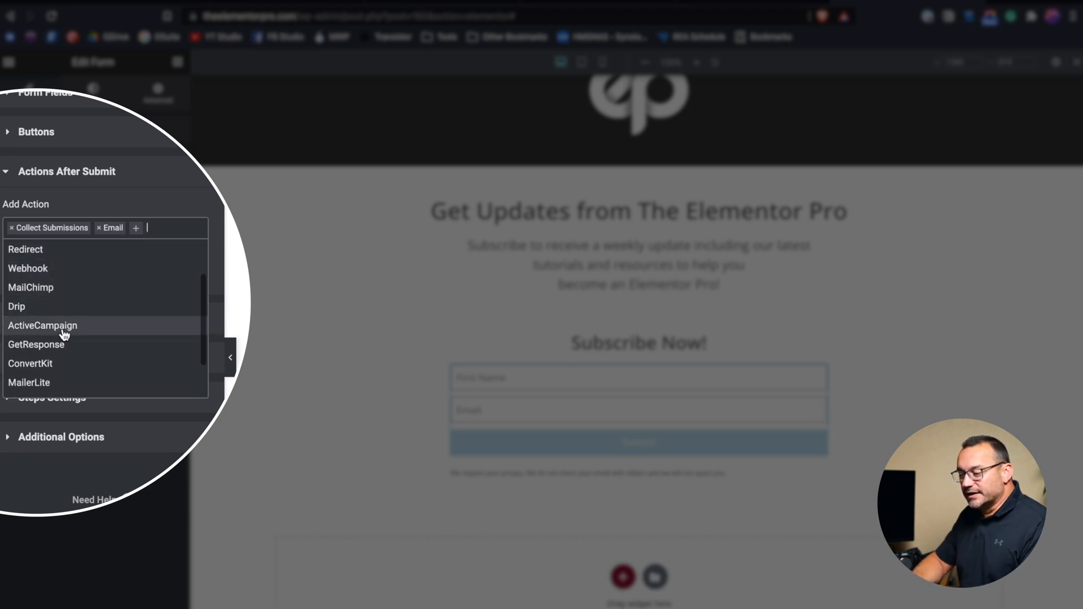
scroll(down, 3)
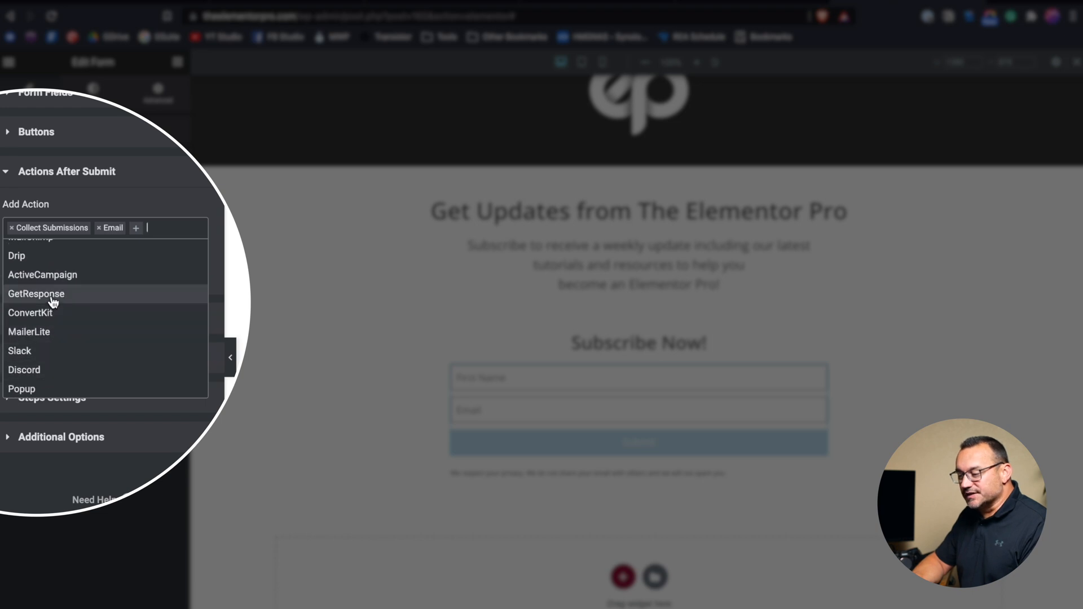